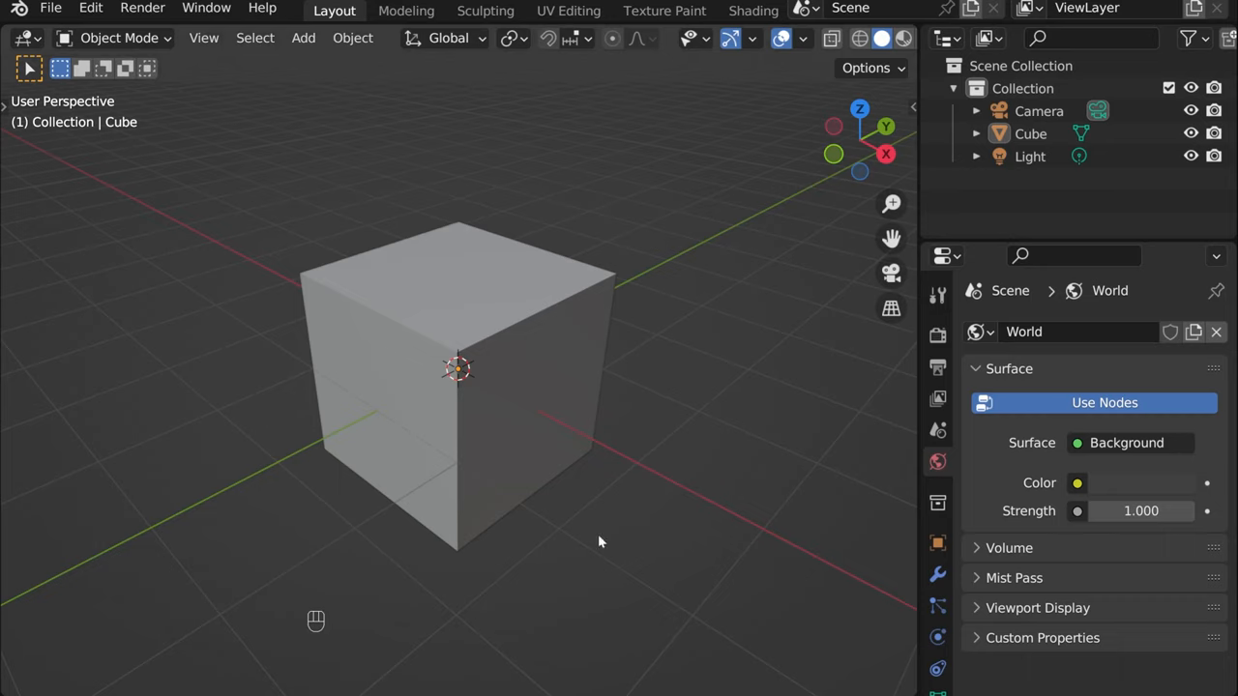
mouse_move(658, 369)
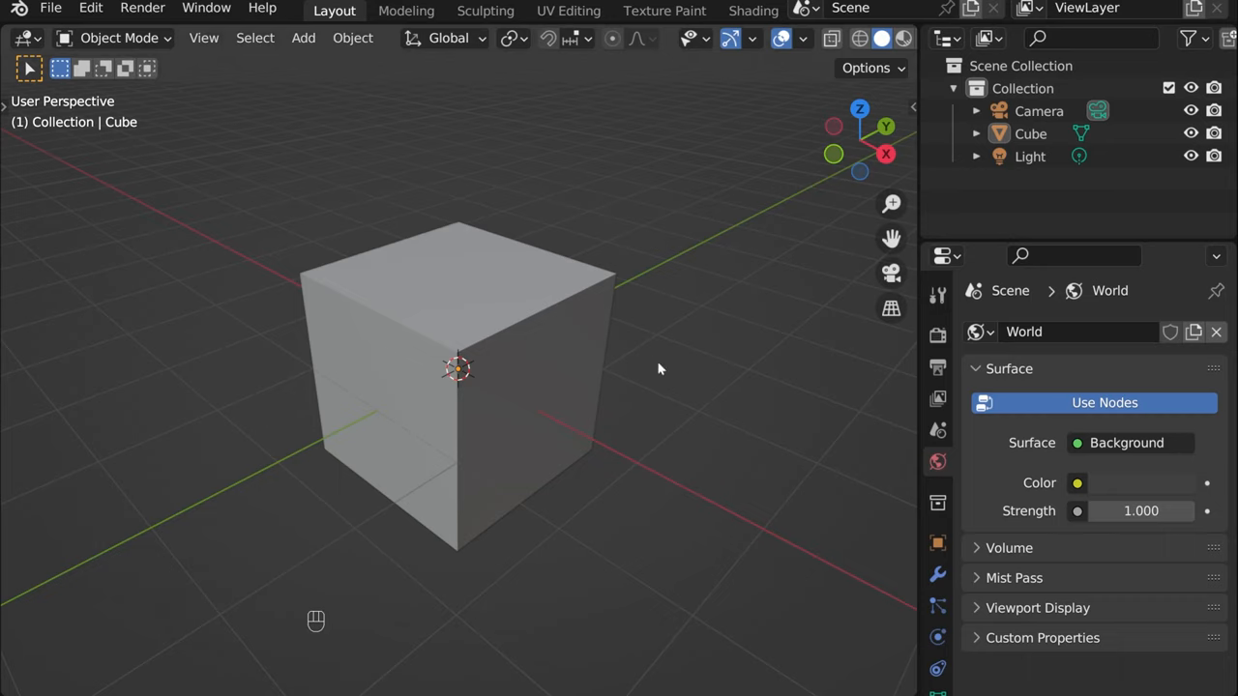
mouse_move(819, 358)
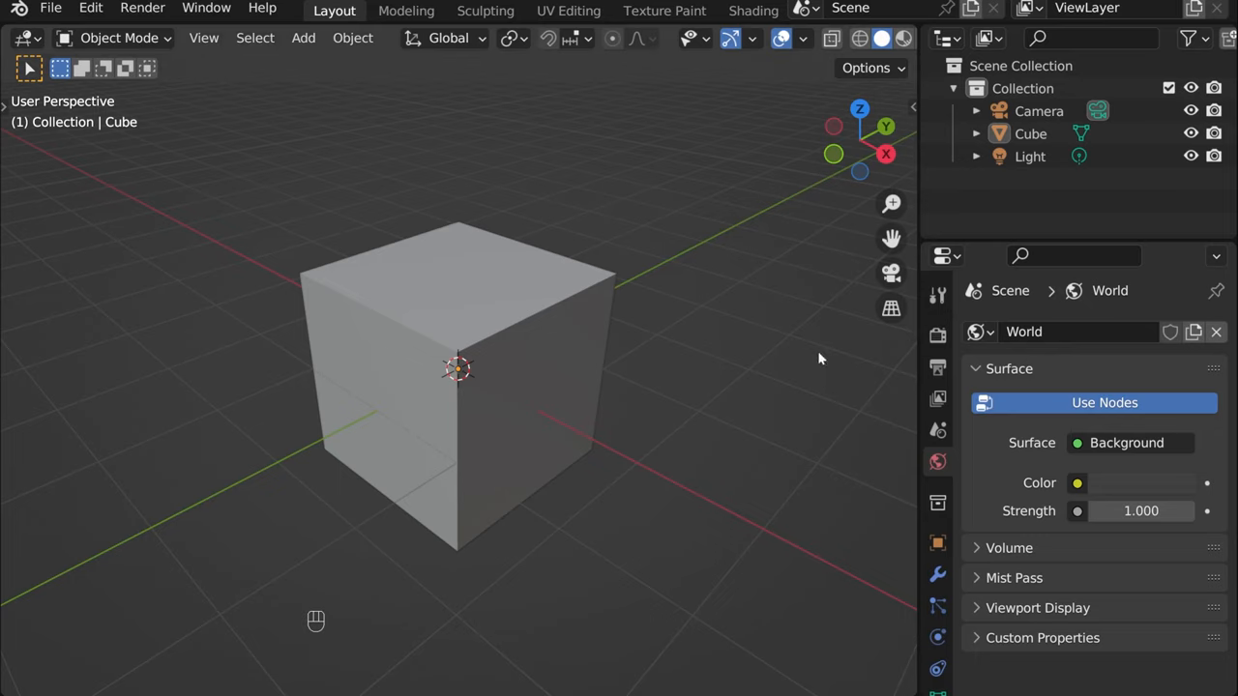
mouse_move(849, 322)
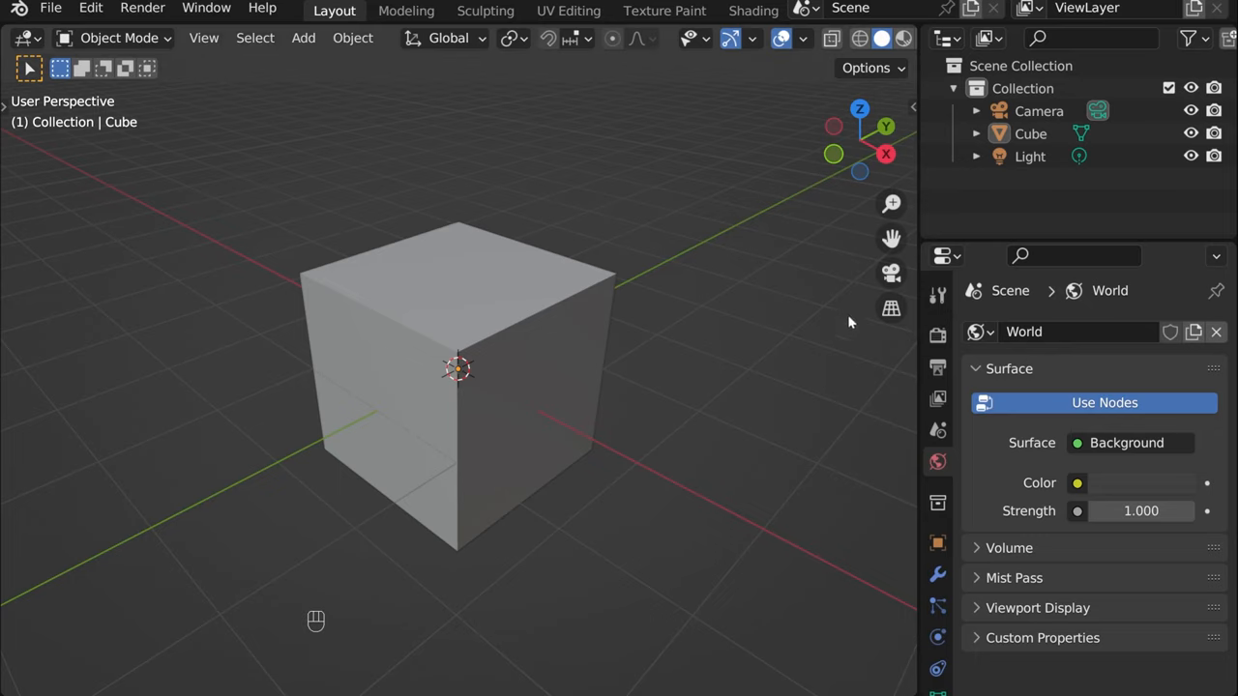
mouse_move(860, 439)
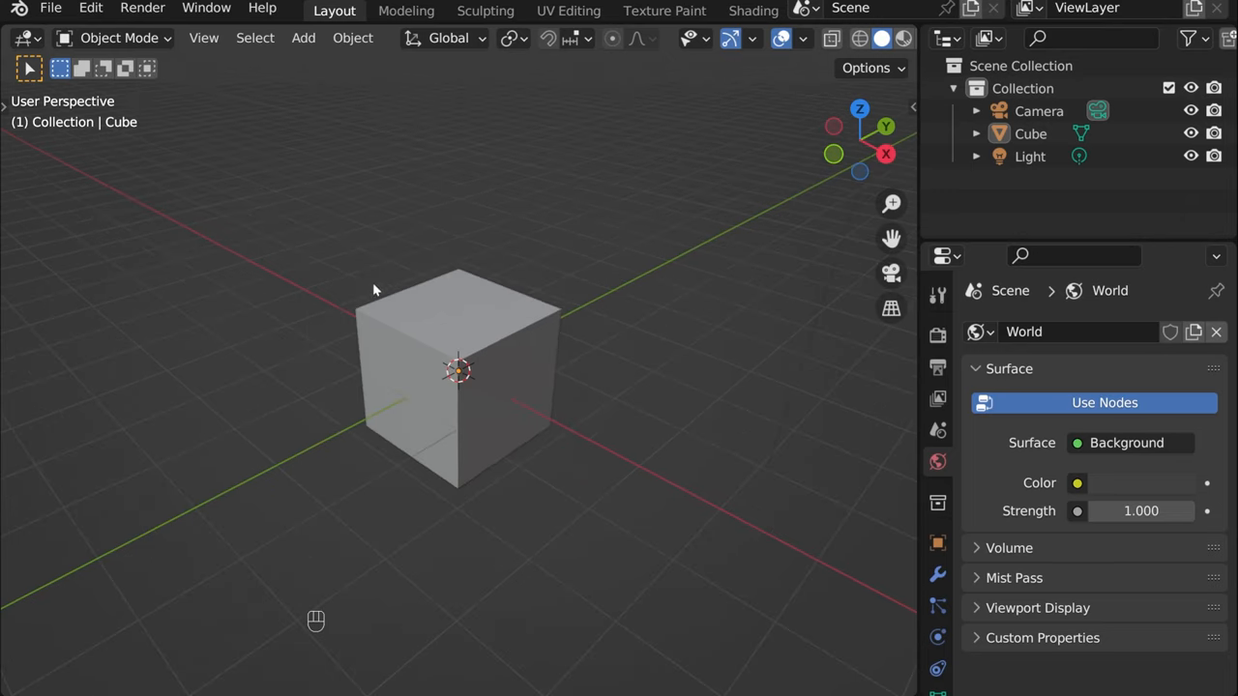
Step: Select the camera, switch to camera view framing the cube, then select the cube
drag(374, 290, 525, 387)
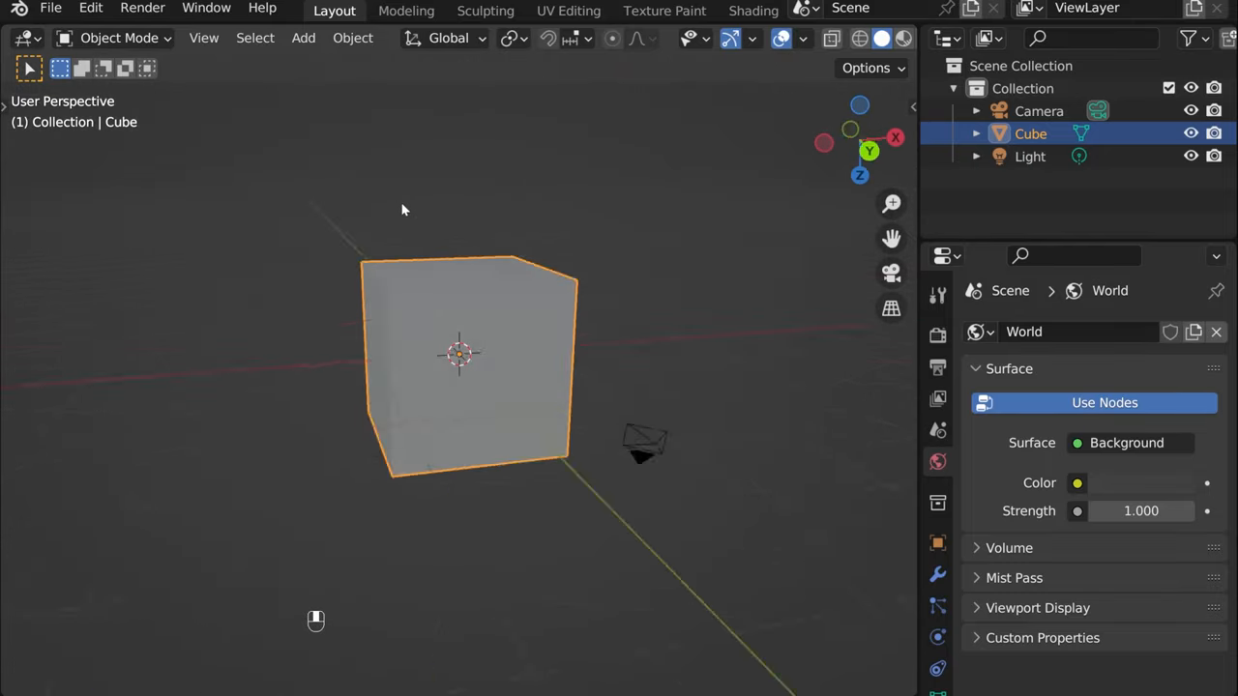
drag(403, 210, 327, 362)
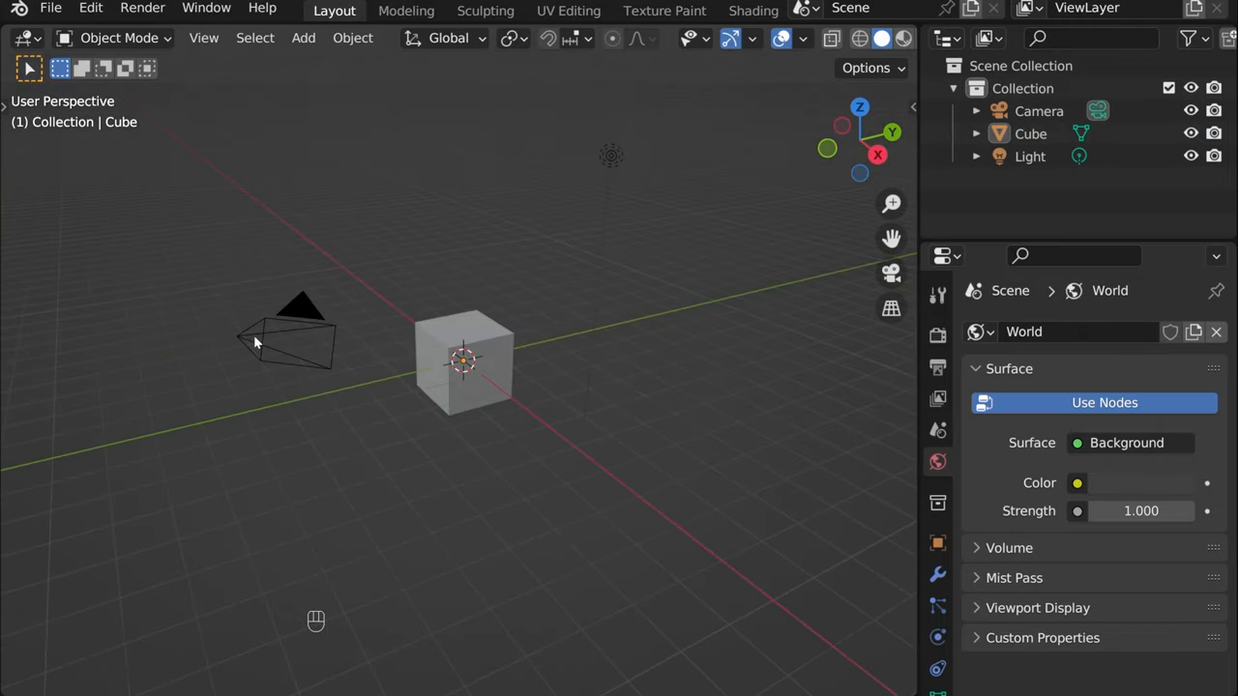
click(280, 338)
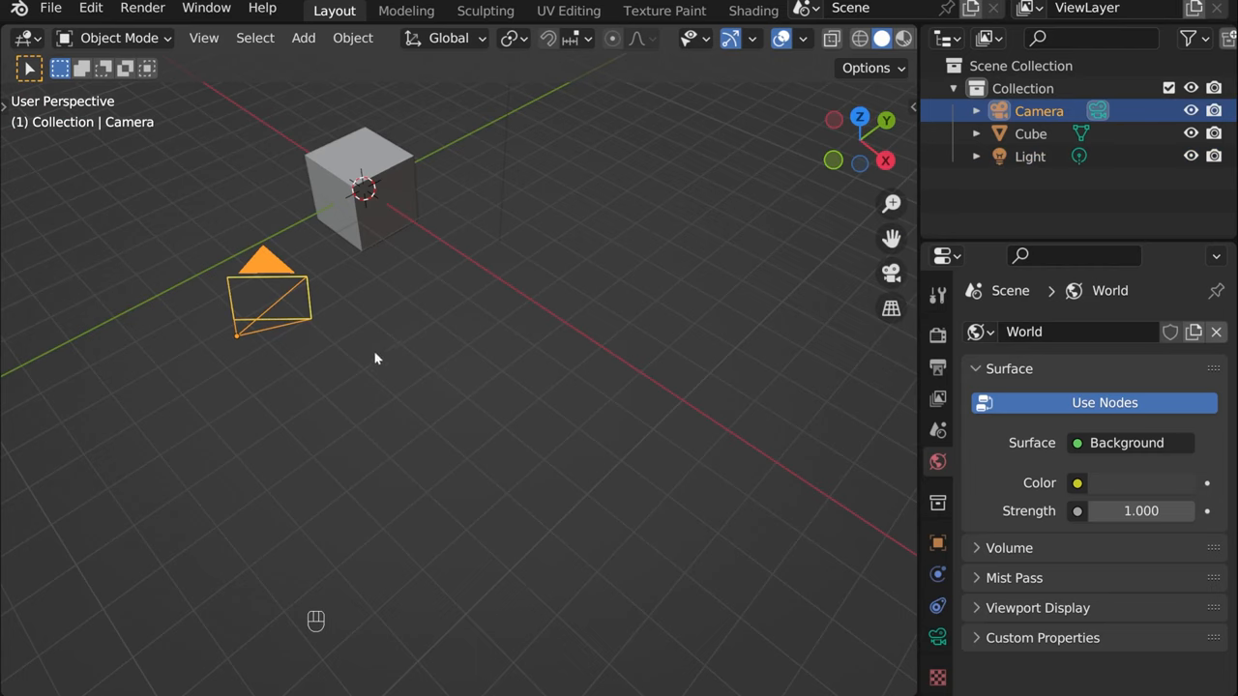
mouse_move(527, 319)
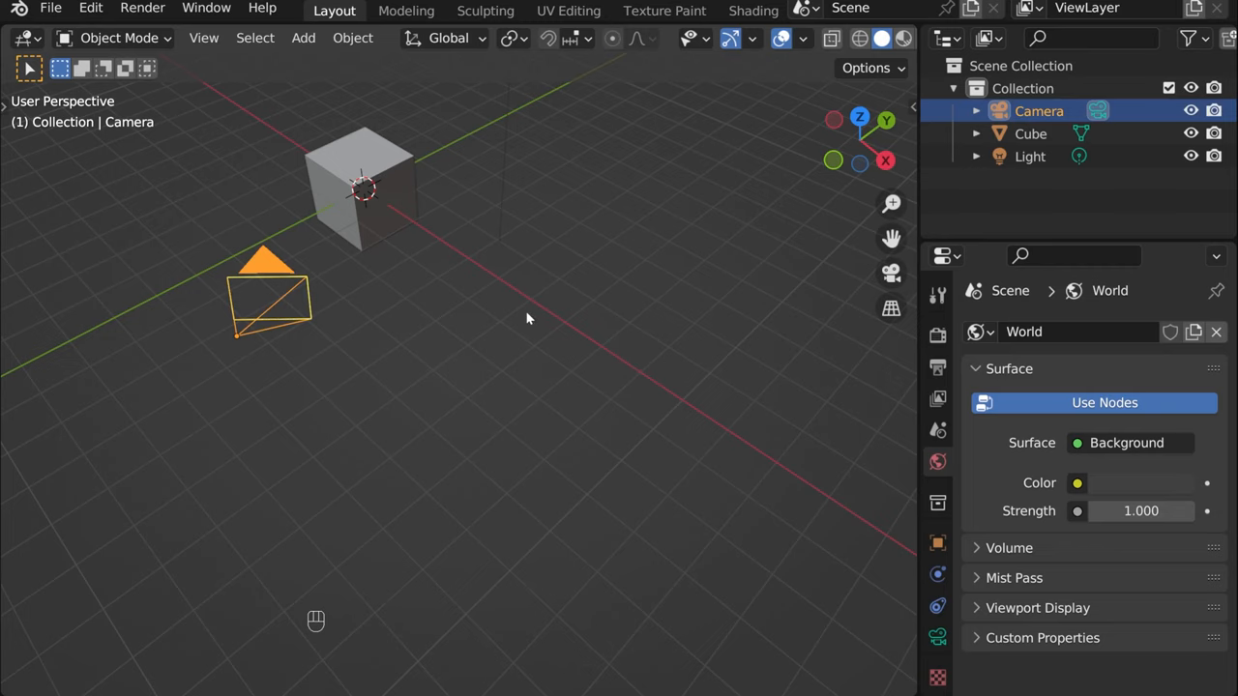
mouse_move(889, 273)
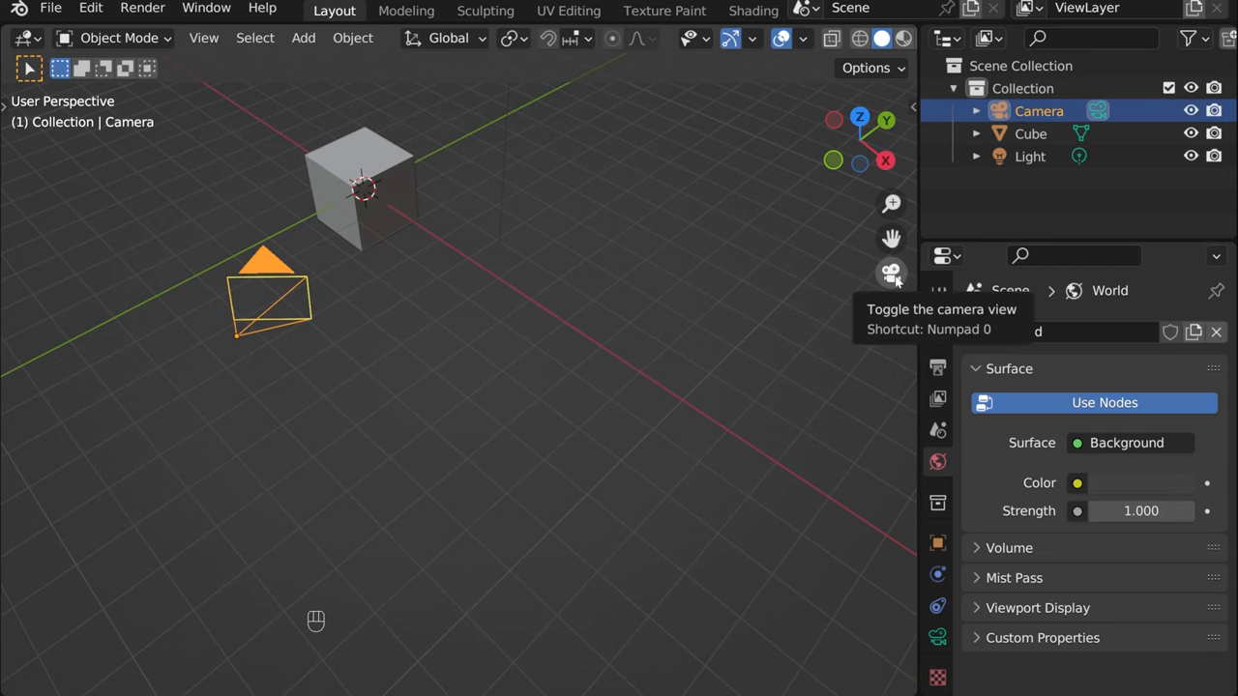
click(889, 273)
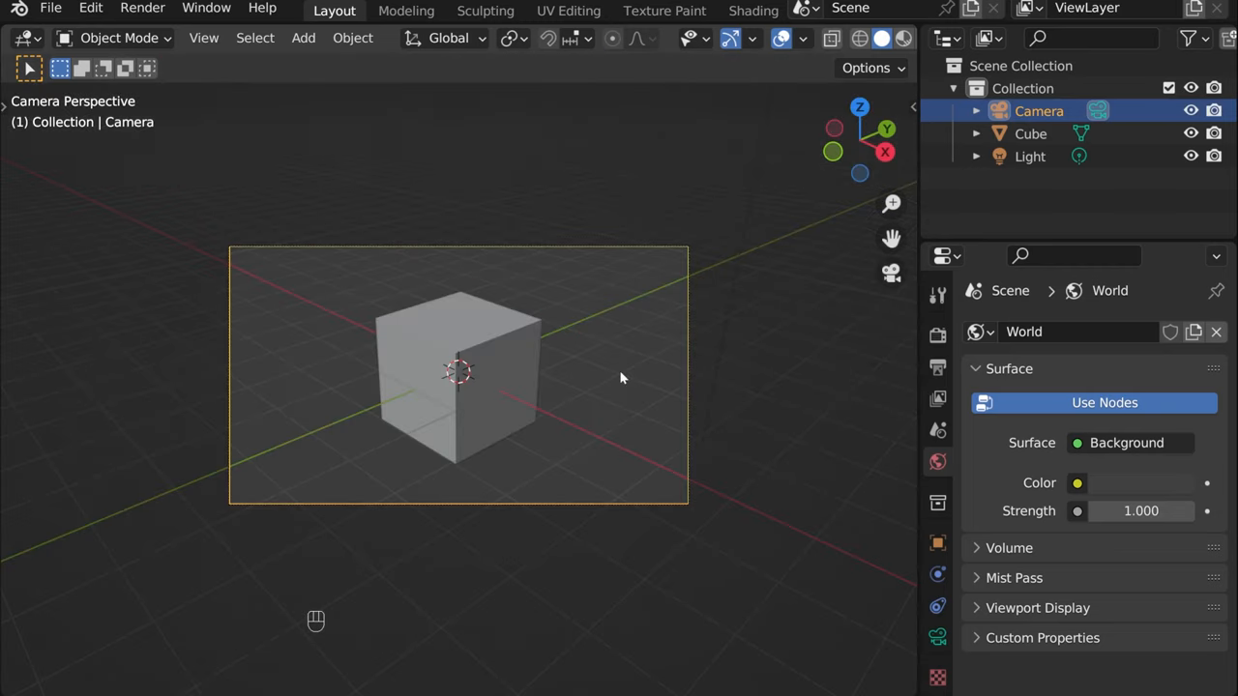
click(459, 377)
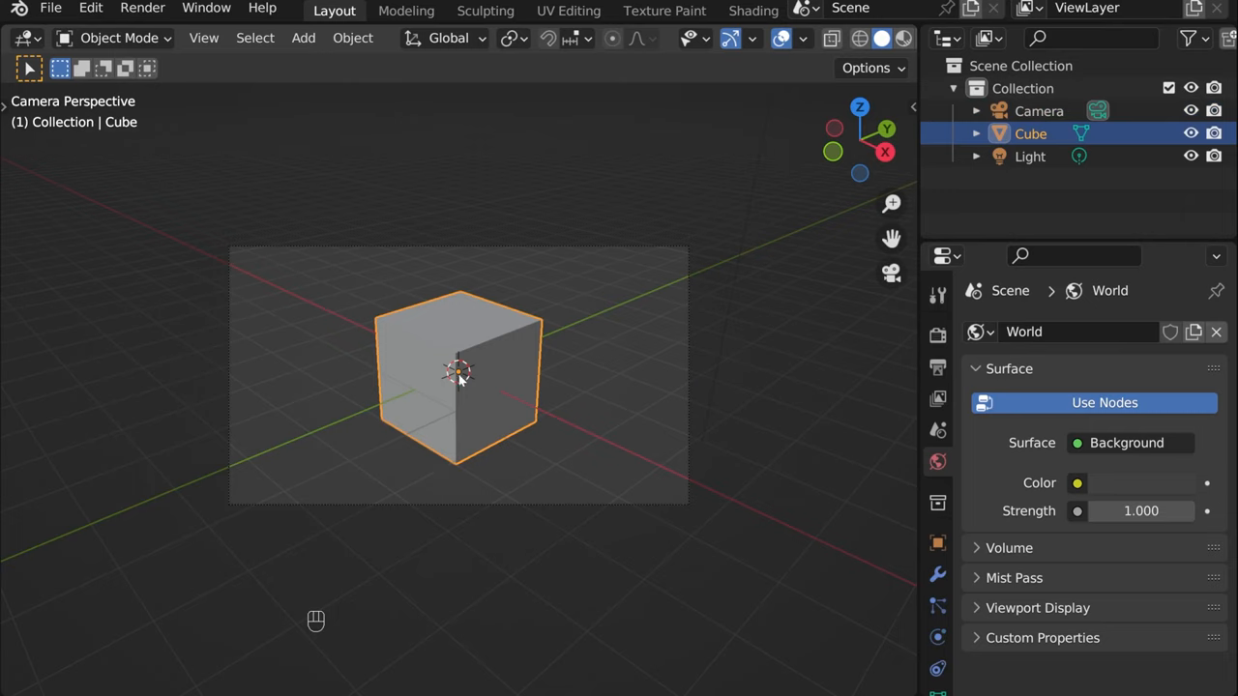
mouse_move(567, 420)
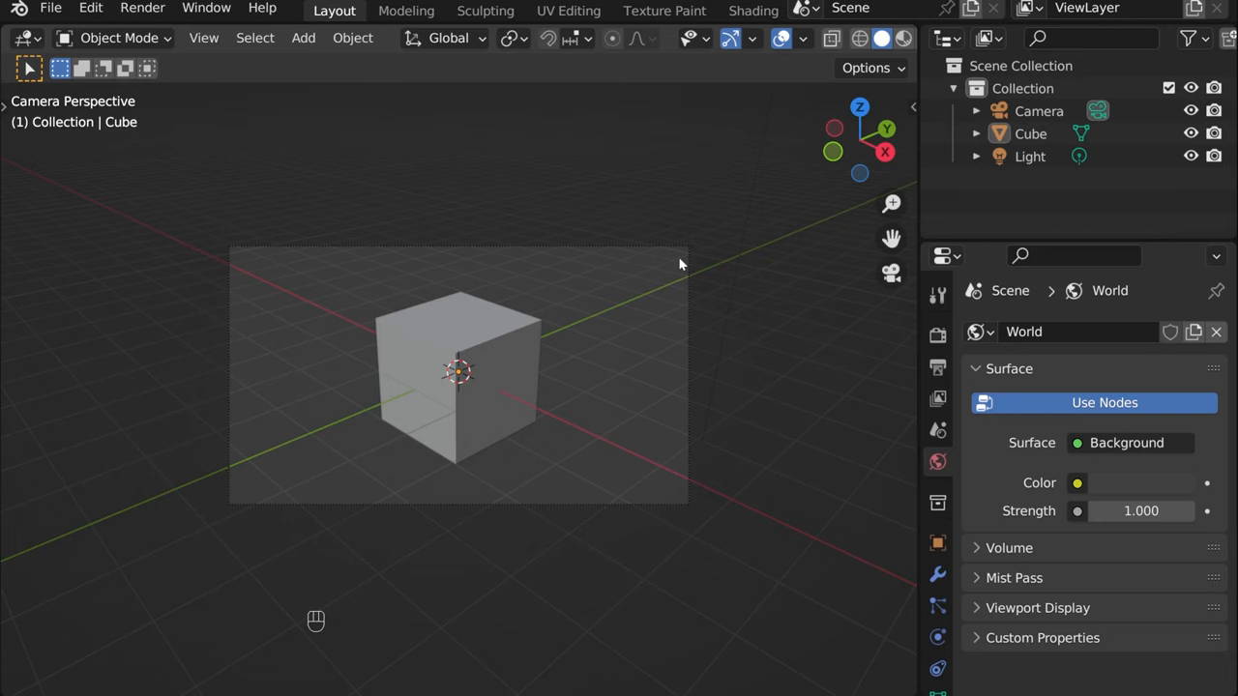
mouse_move(842, 330)
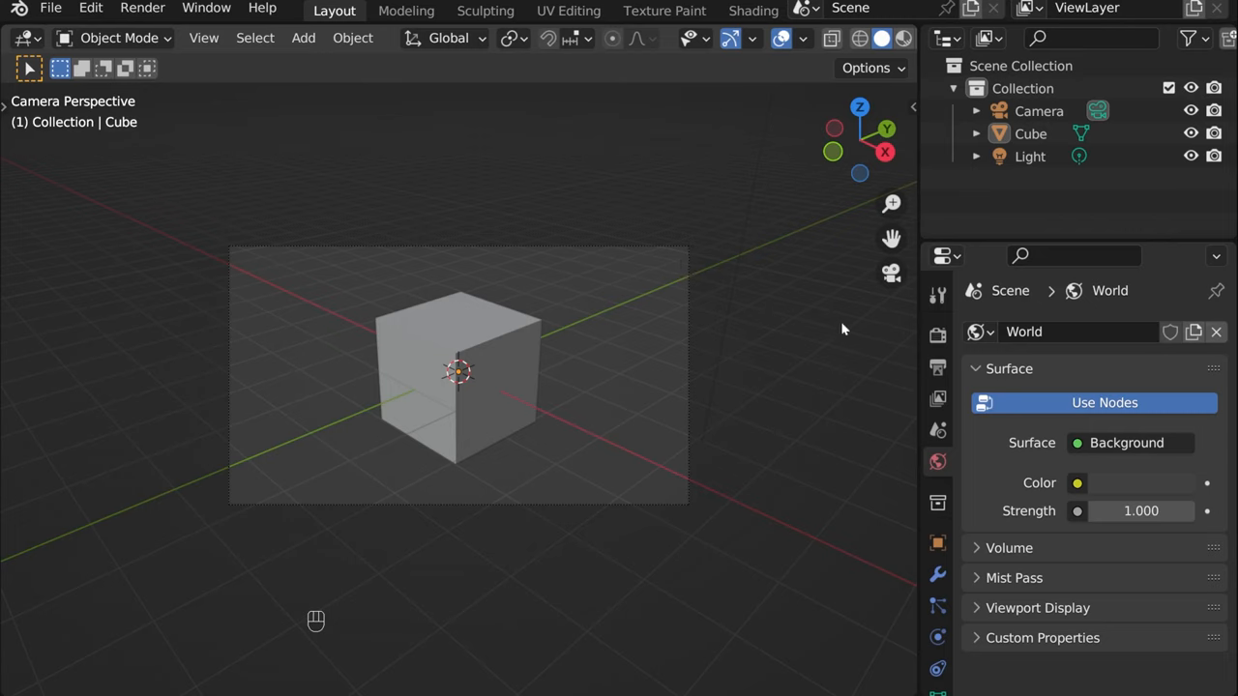
Step: In Render Properties, set the render engine to Cycles with GPU Compute as the device
click(937, 335)
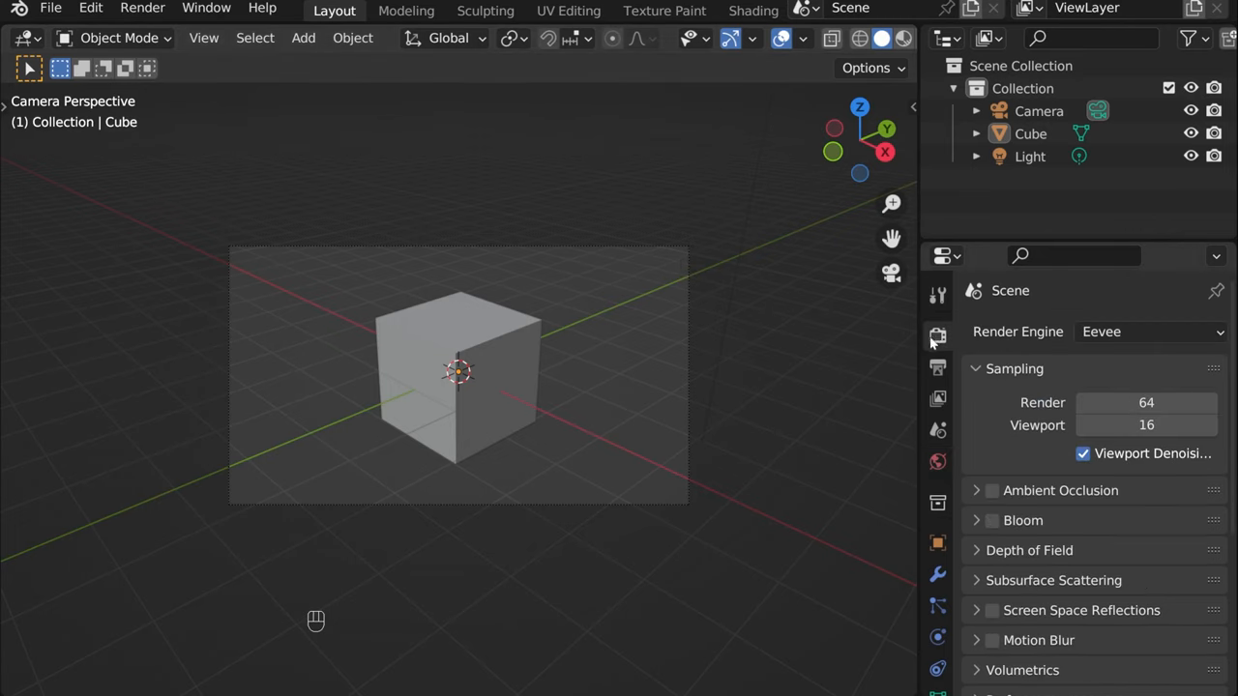
mouse_move(1049, 336)
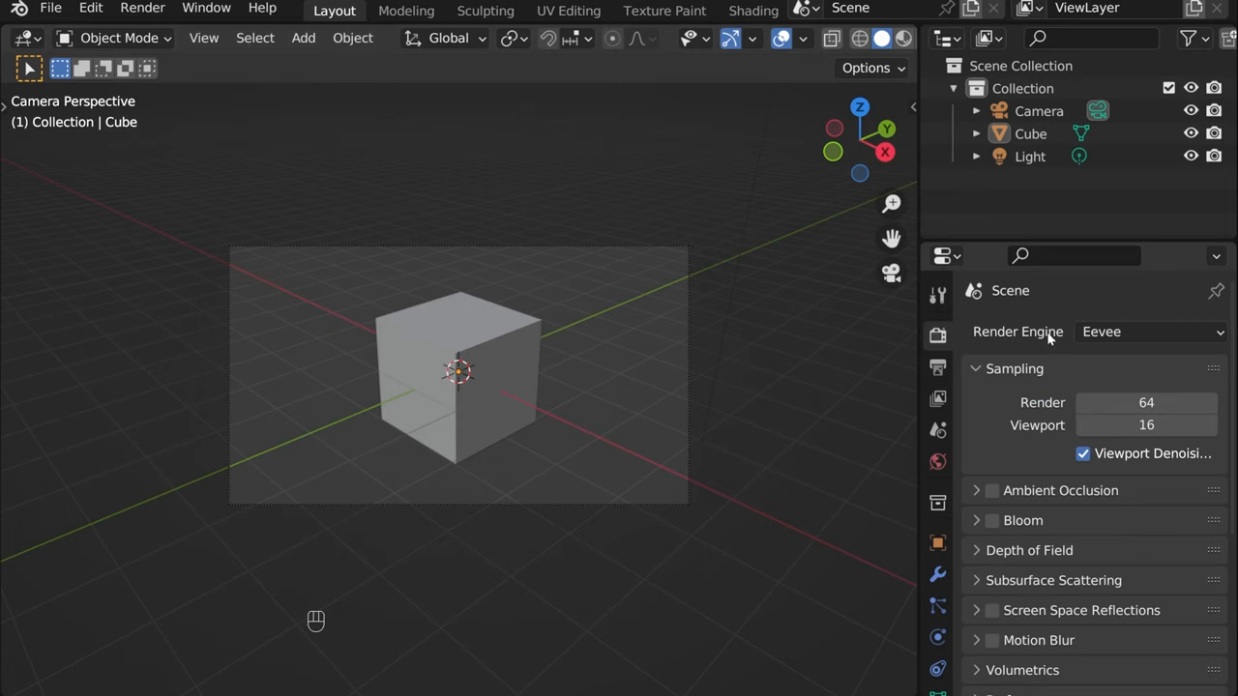
click(1150, 331)
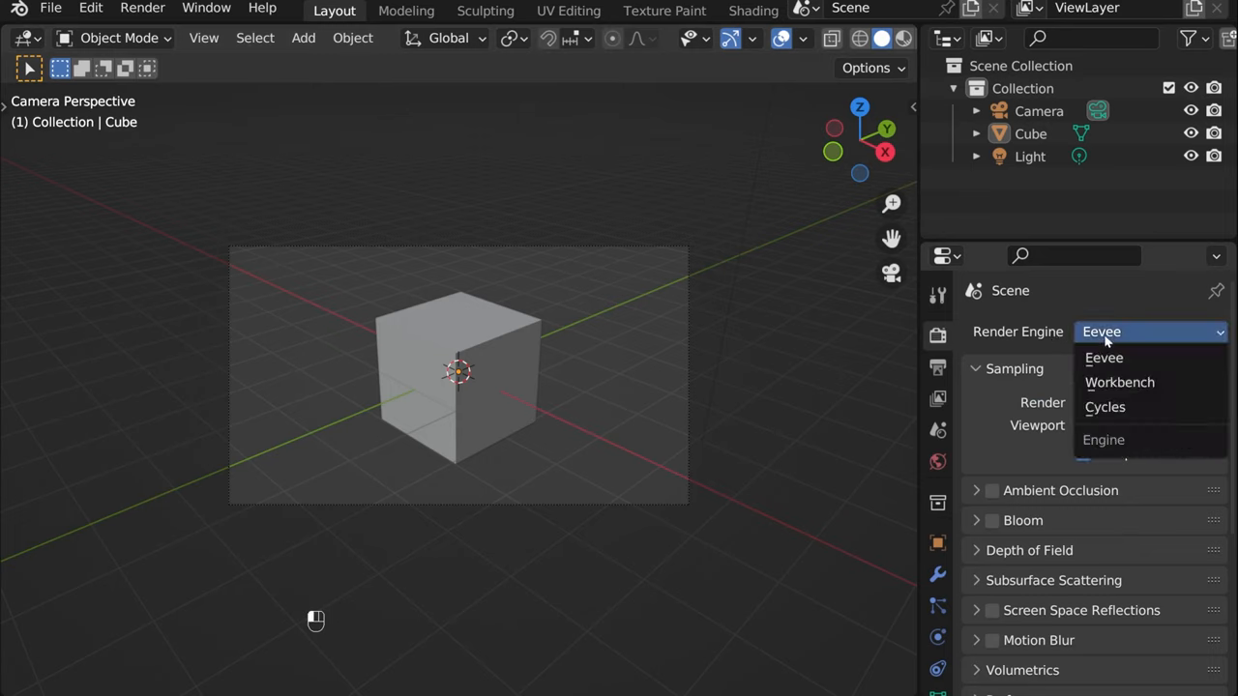
click(1105, 406)
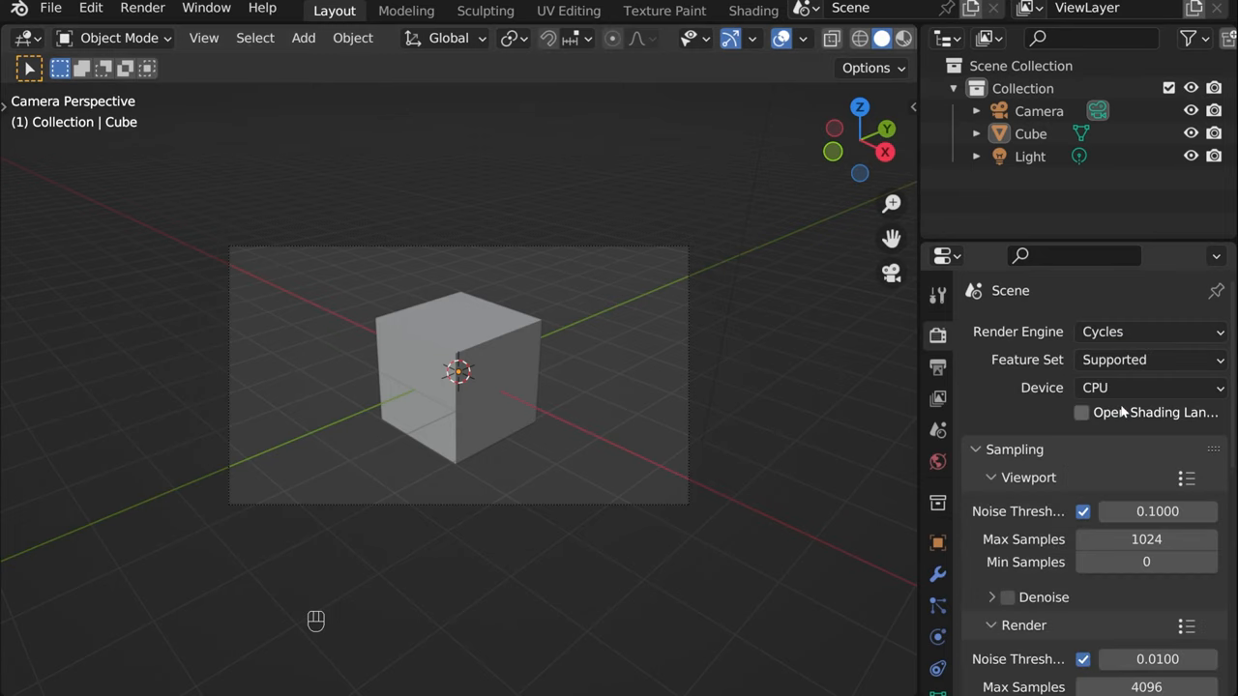
click(1149, 387)
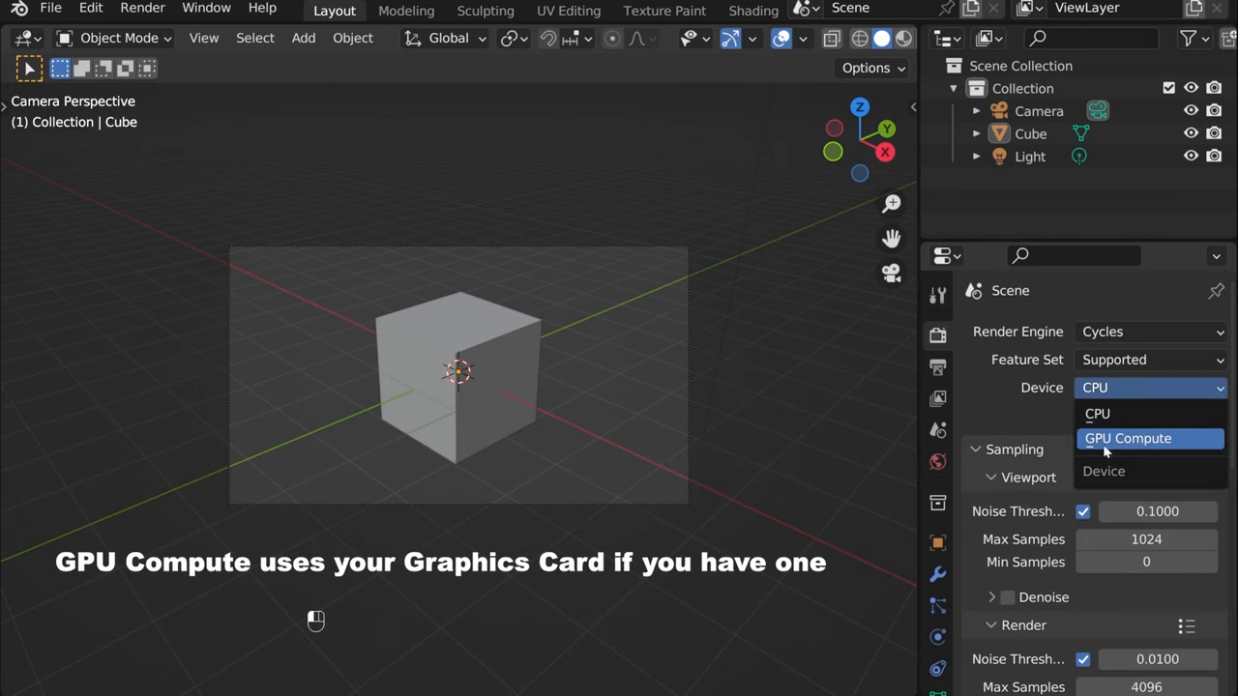
click(1128, 438)
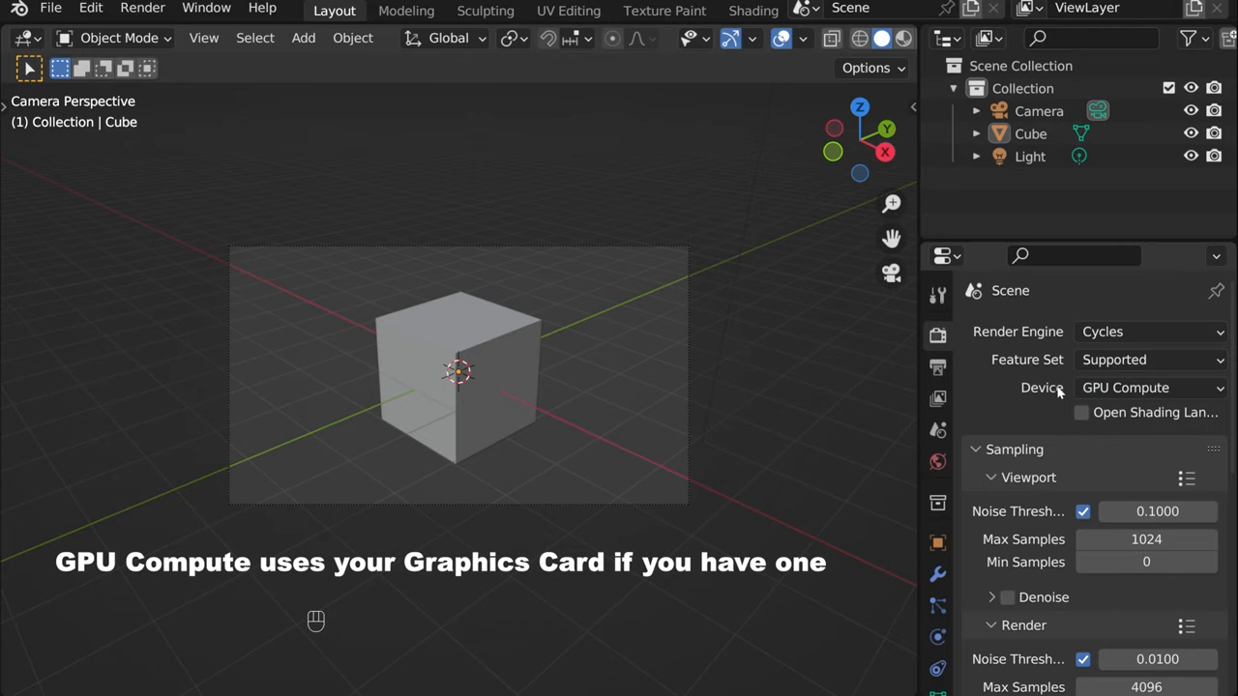
mouse_move(1151, 388)
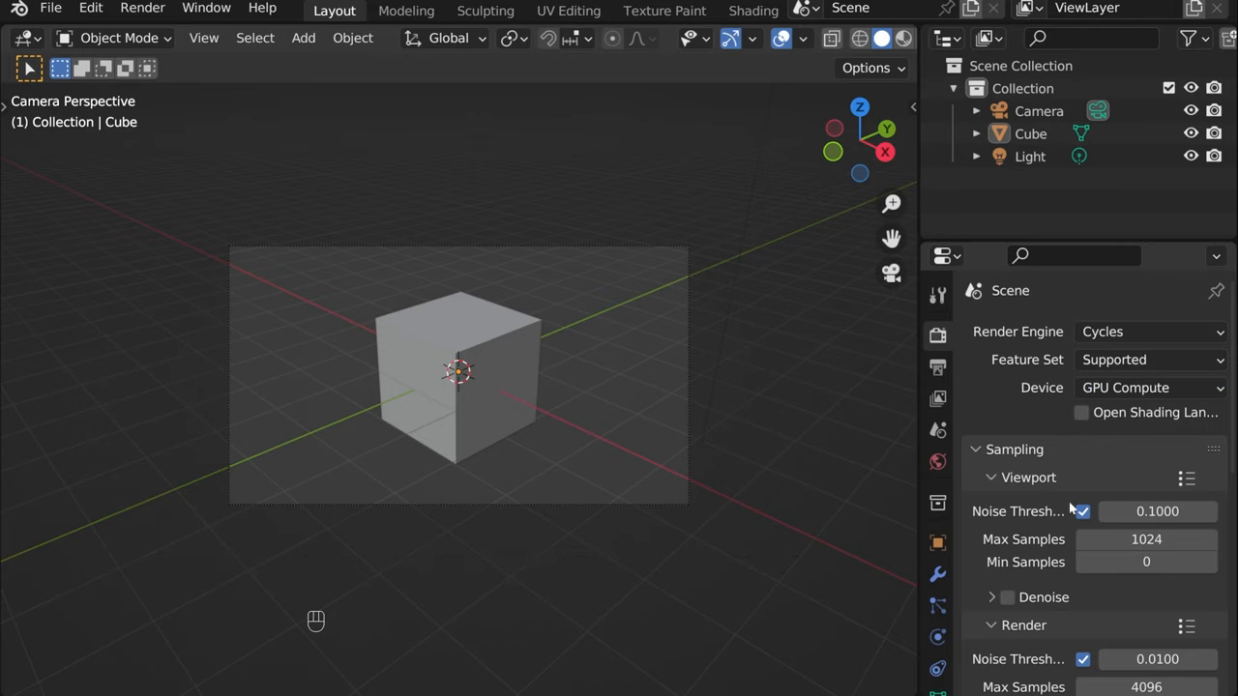
Step: Set Cycles viewport max samples to 8 and render max samples to 32
double_click(1145, 539)
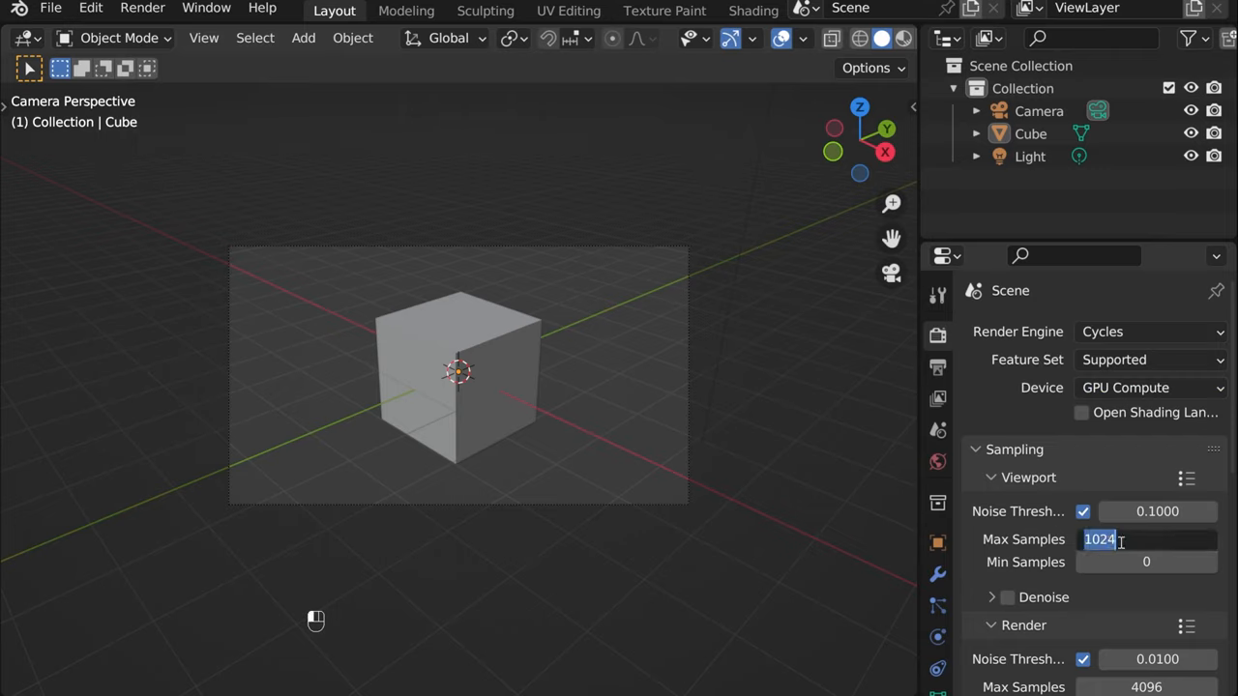
text(8)
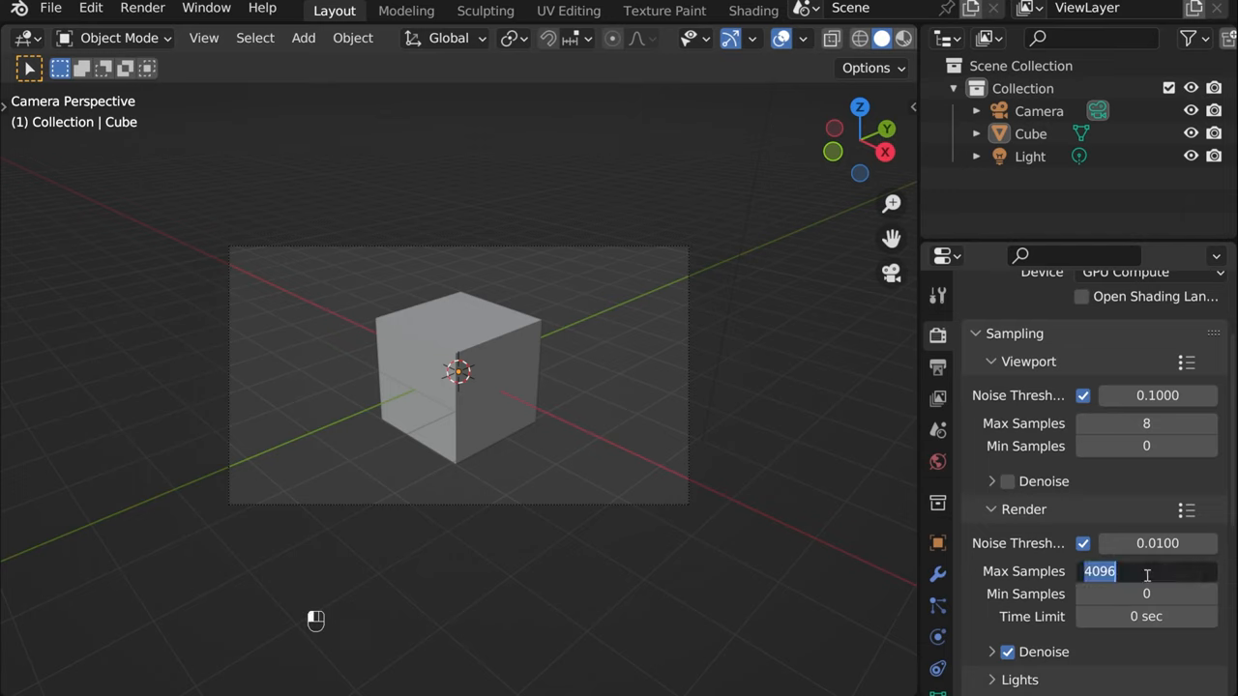
text(32)
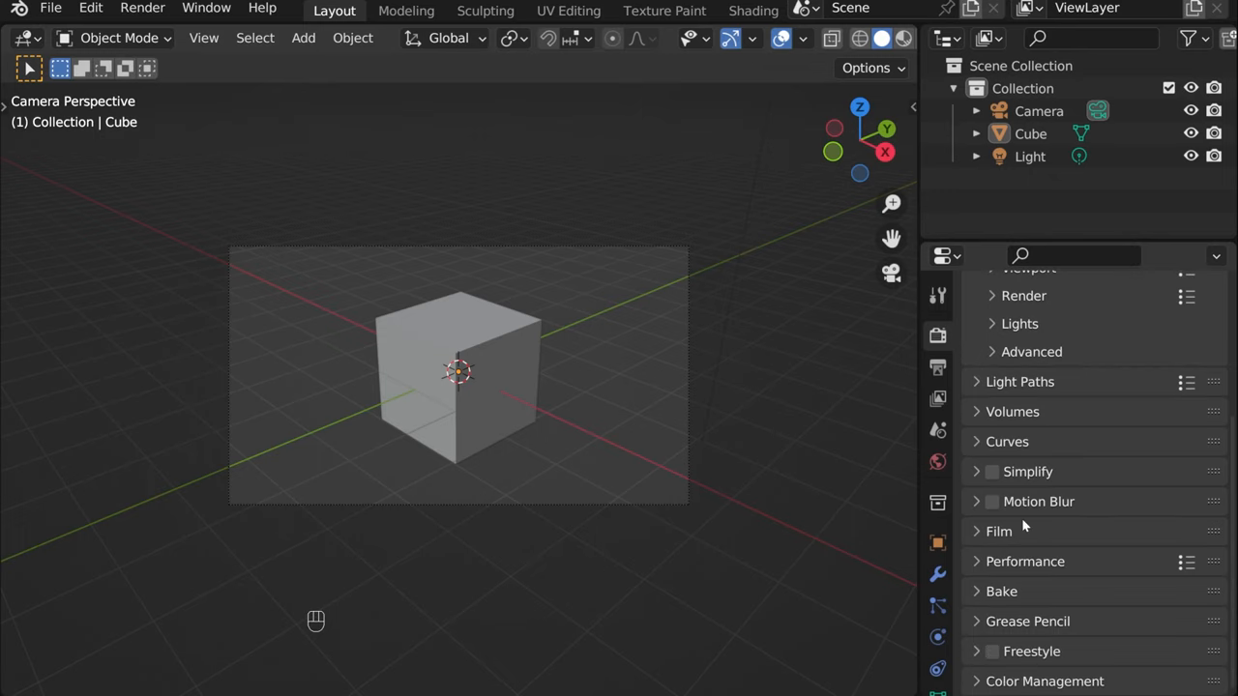
Step: Expand the Performance panel, then show only the Color Management panel
click(1024, 561)
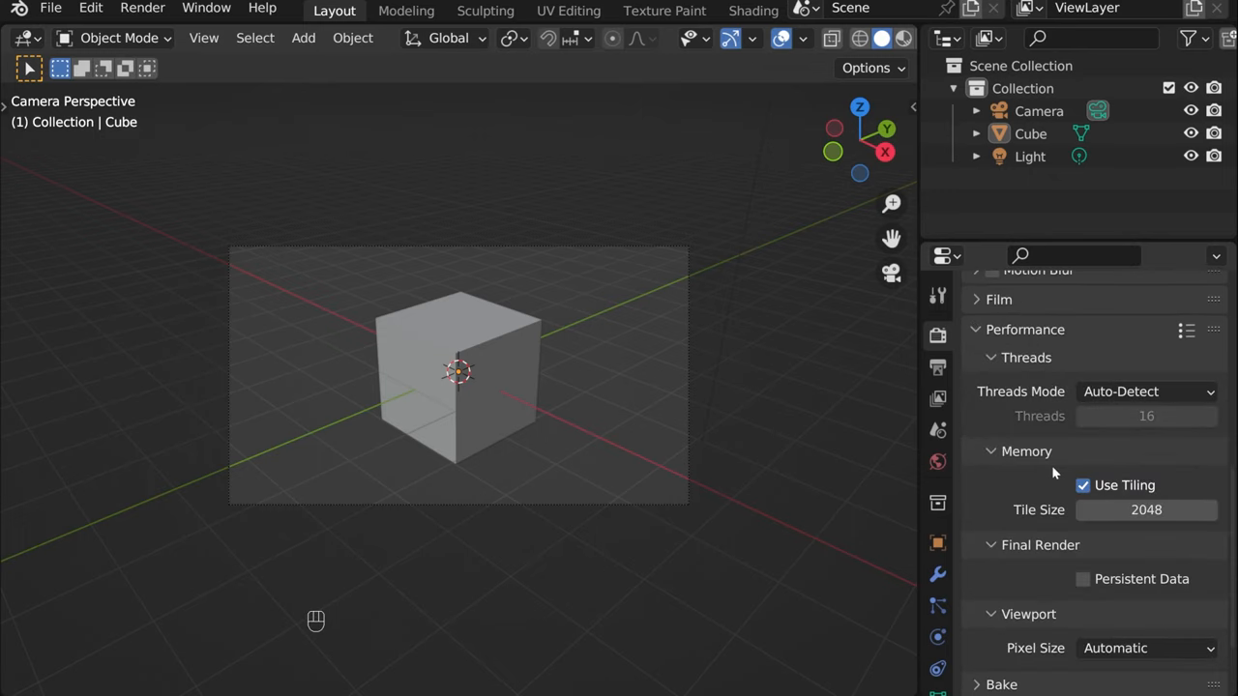
click(1082, 578)
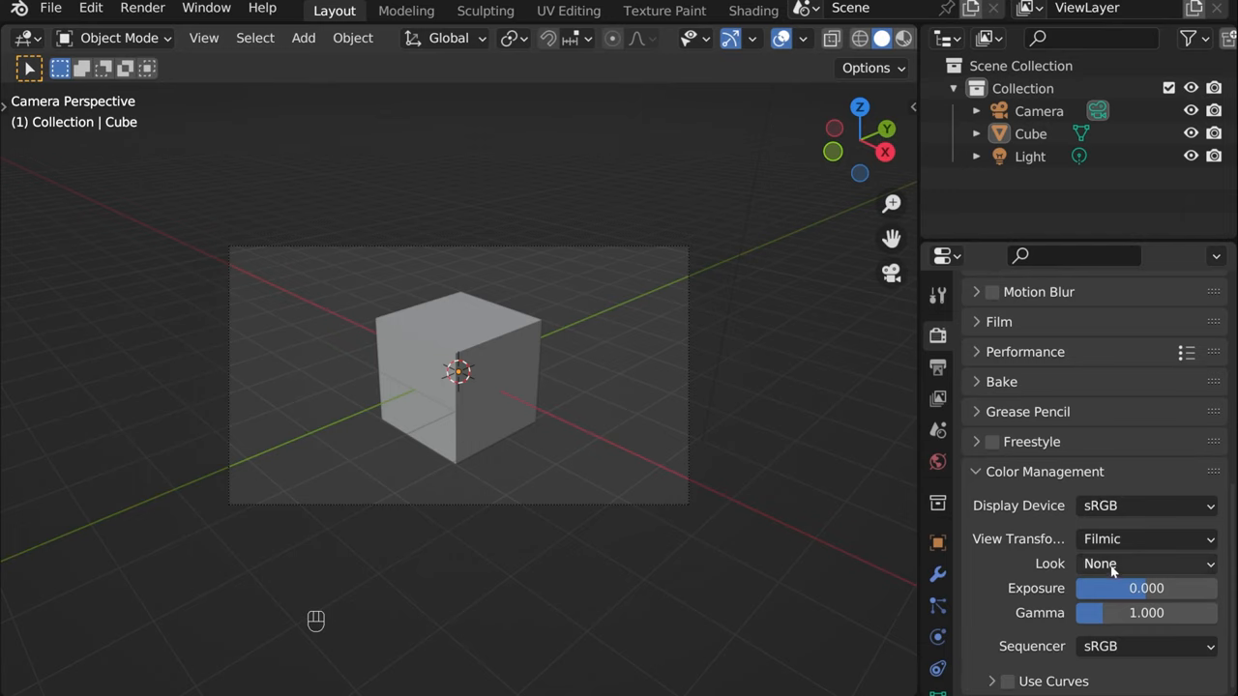
Step: Set the Color Management look to High Contrast
click(1146, 563)
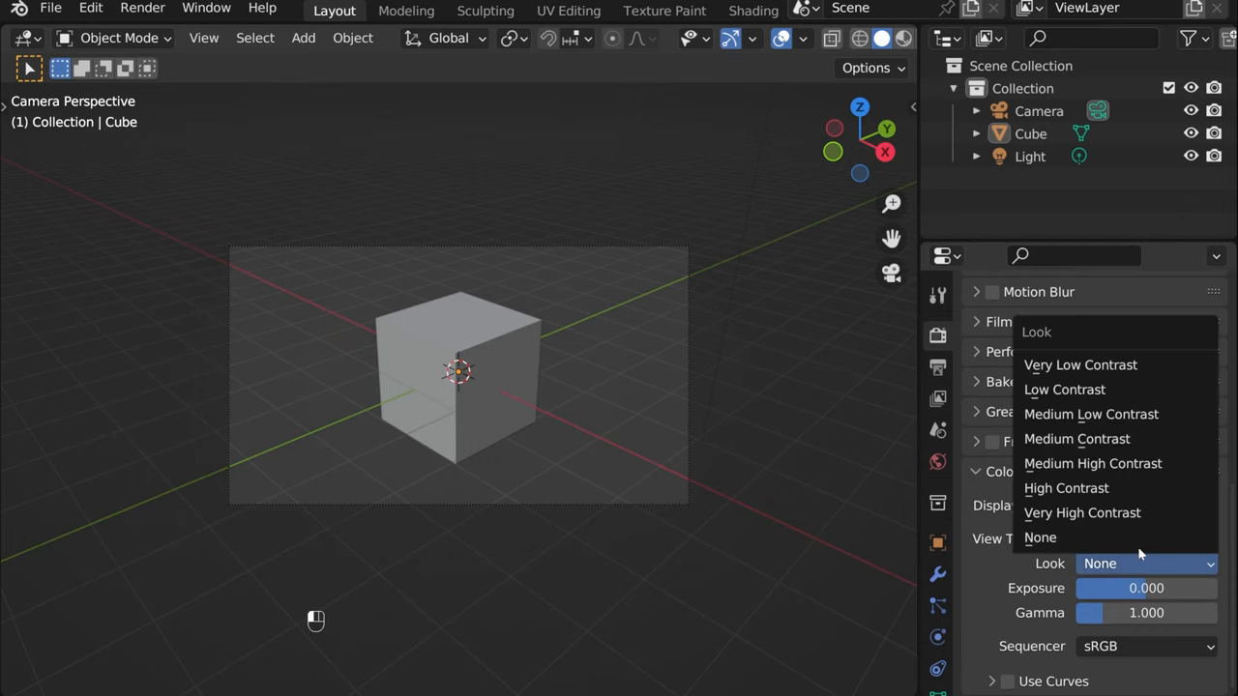
click(1065, 488)
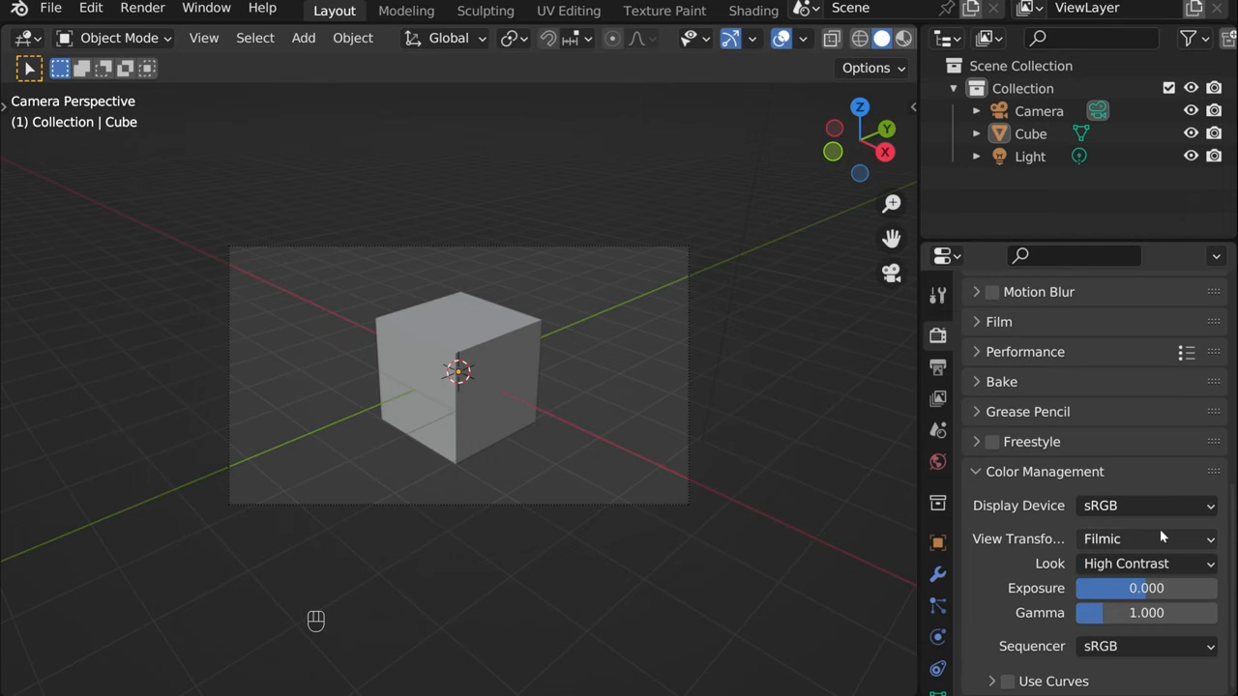
mouse_move(1146, 563)
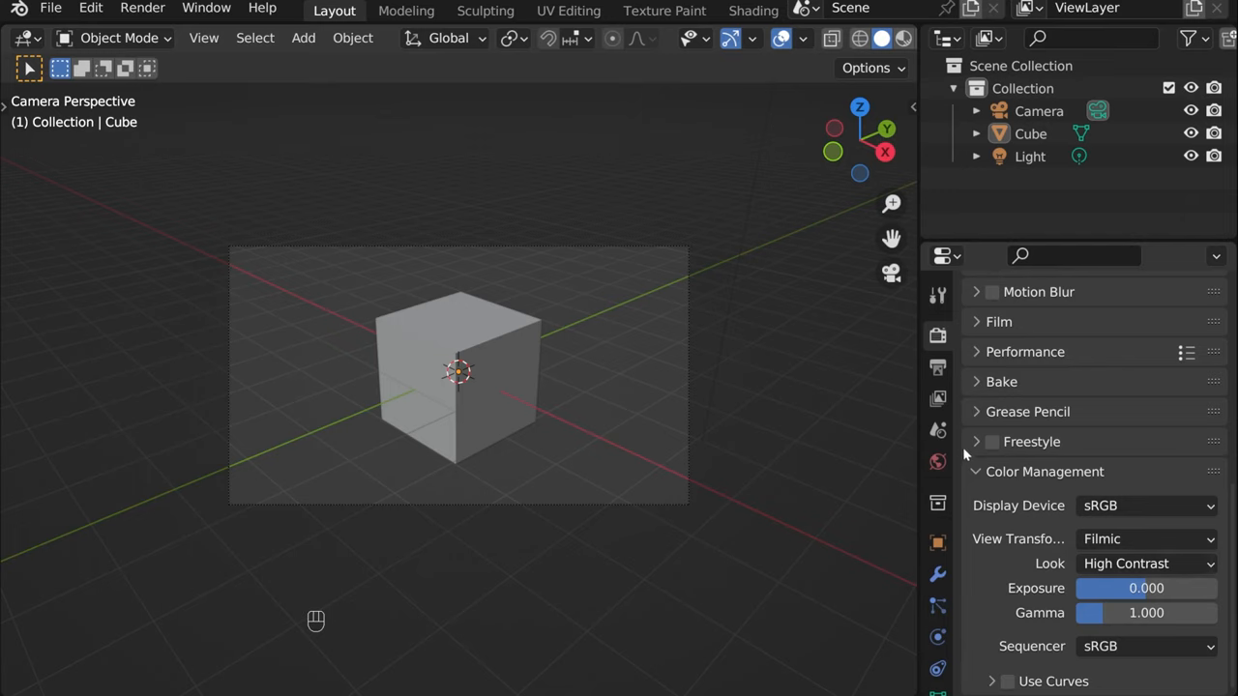
Step: In Output Properties, settle on a 1080 × 1080 resolution after trying 1350 and 1920
click(937, 366)
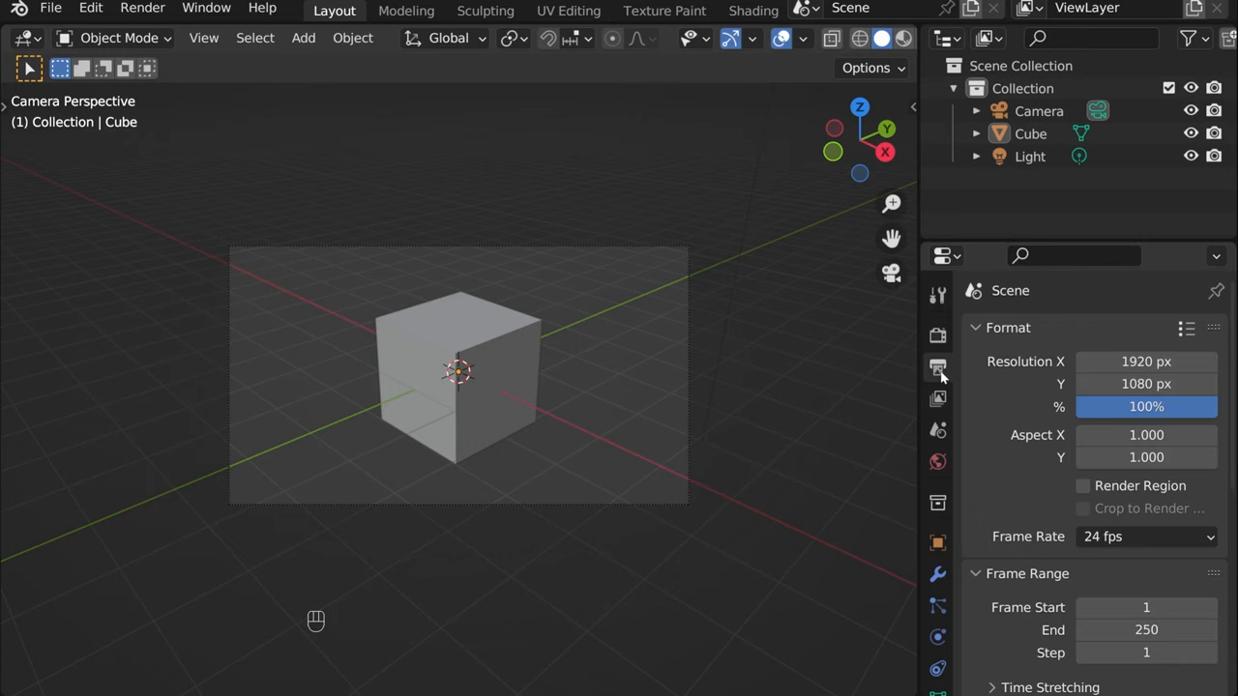
mouse_move(937, 367)
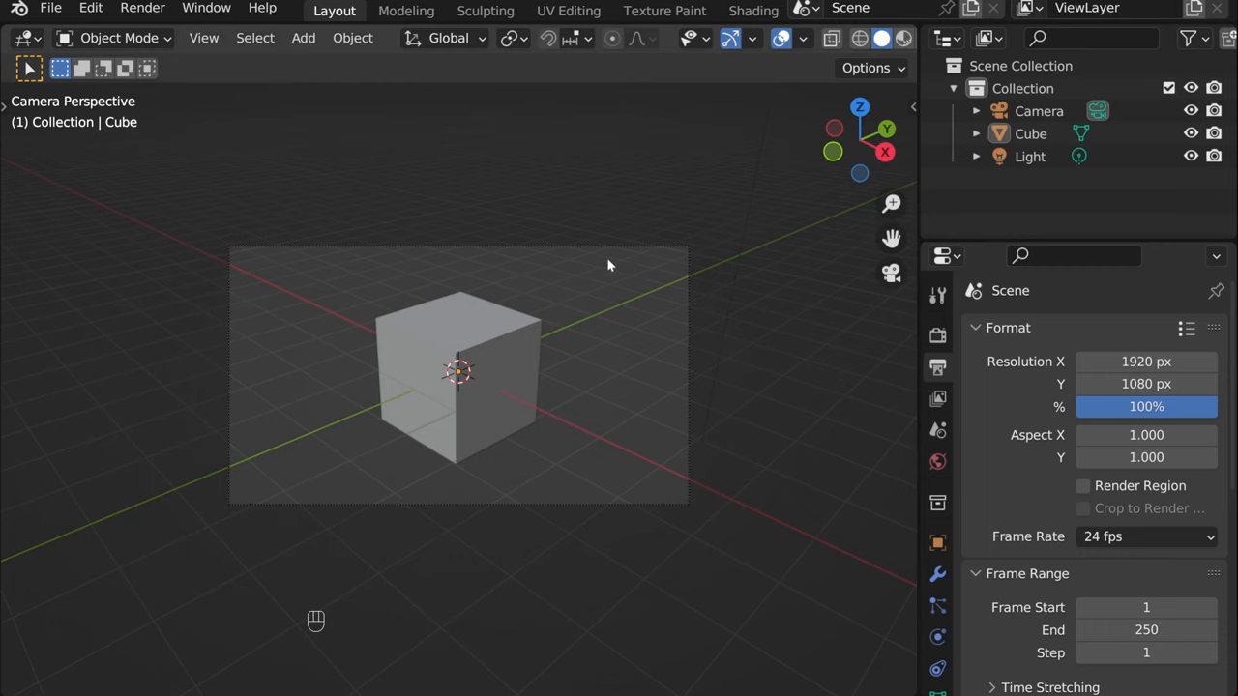
double_click(1146, 361)
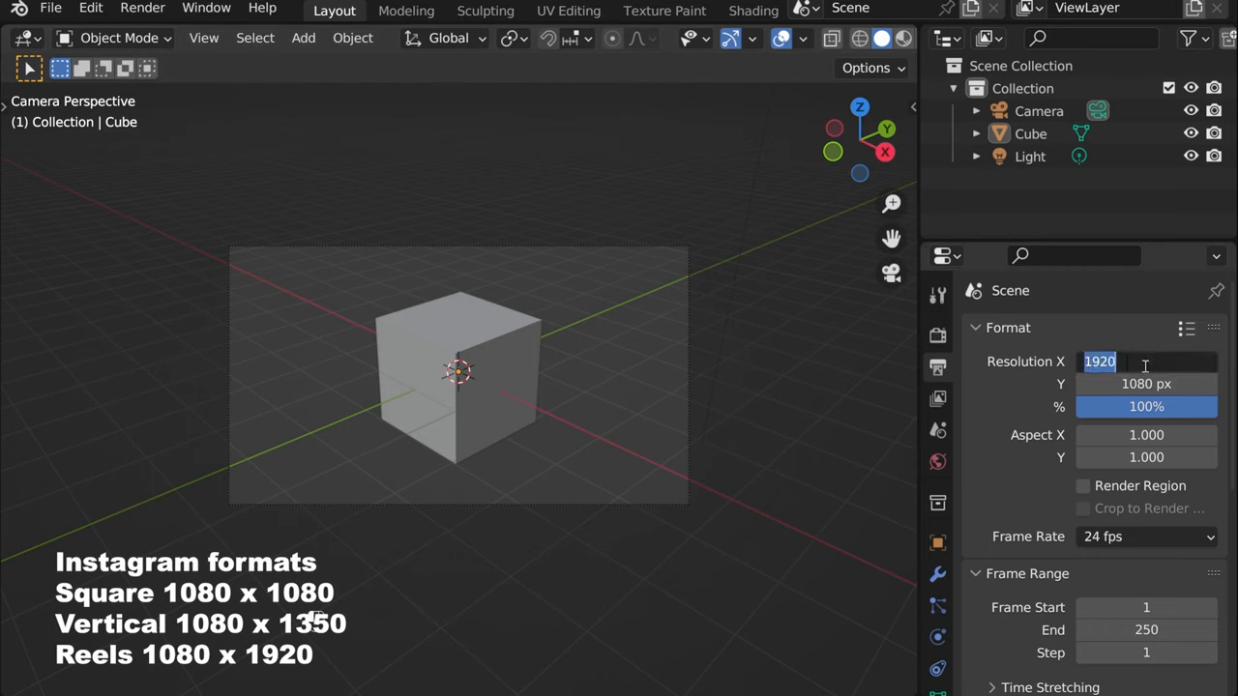
text(1080 px)
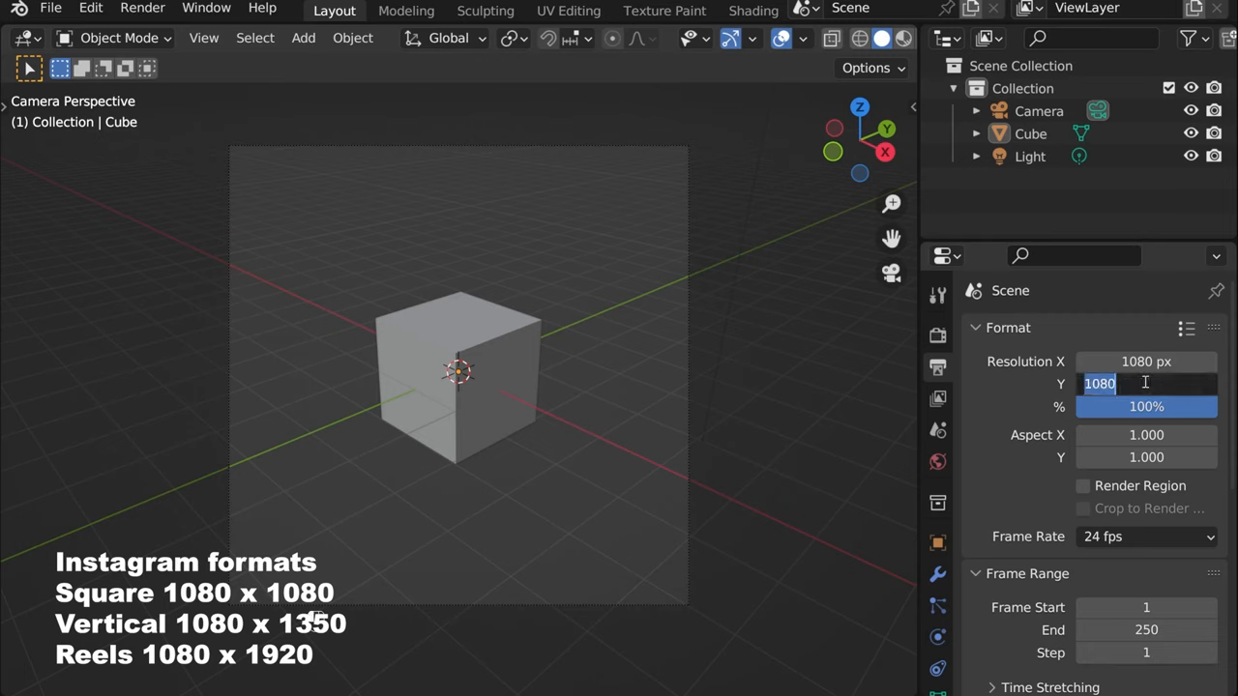
text(1350 px)
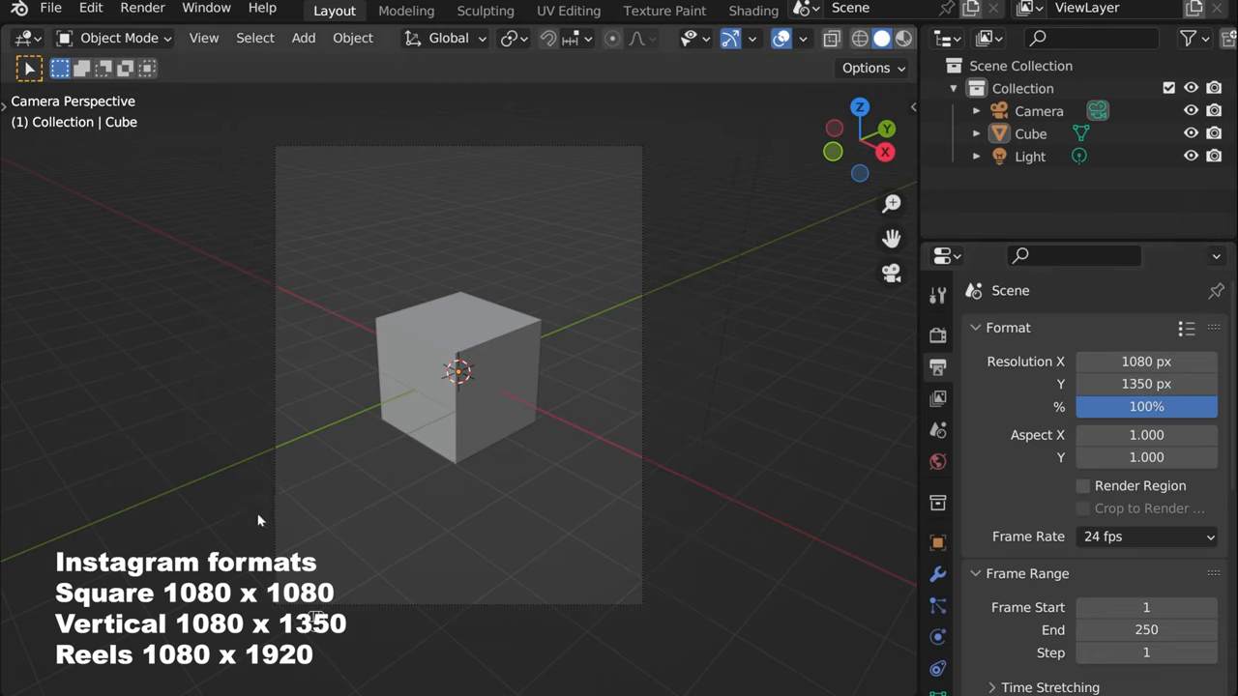
mouse_move(1231, 393)
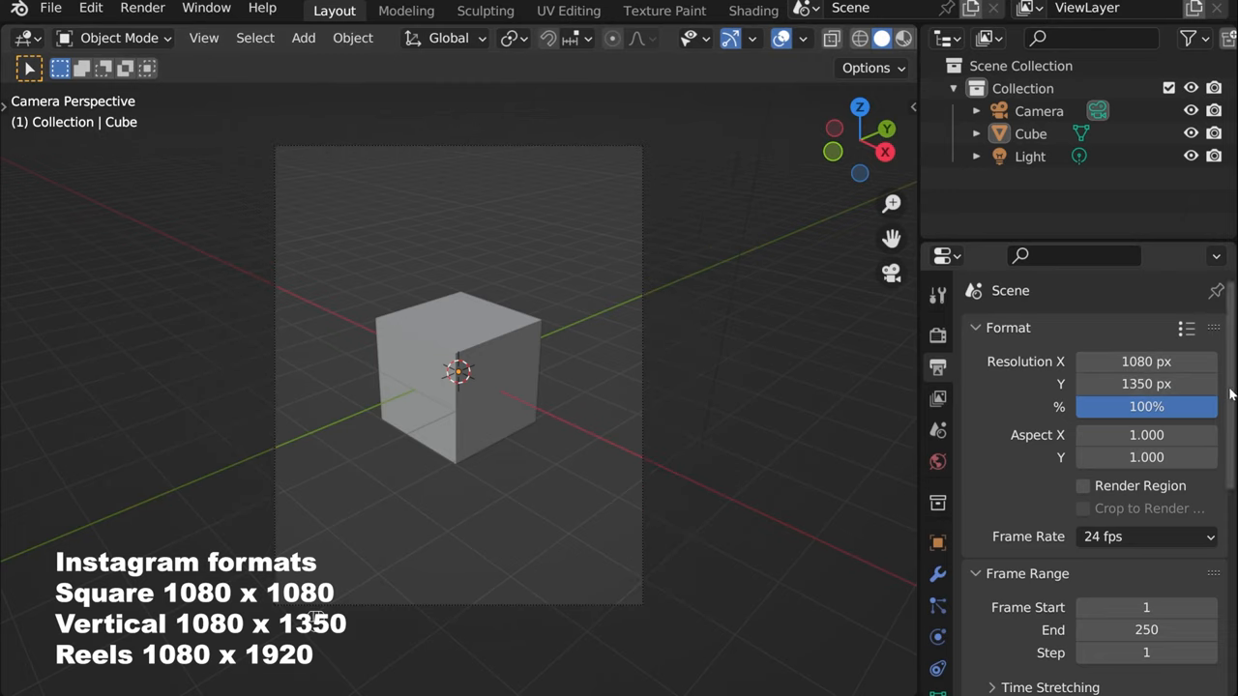
mouse_move(1146, 383)
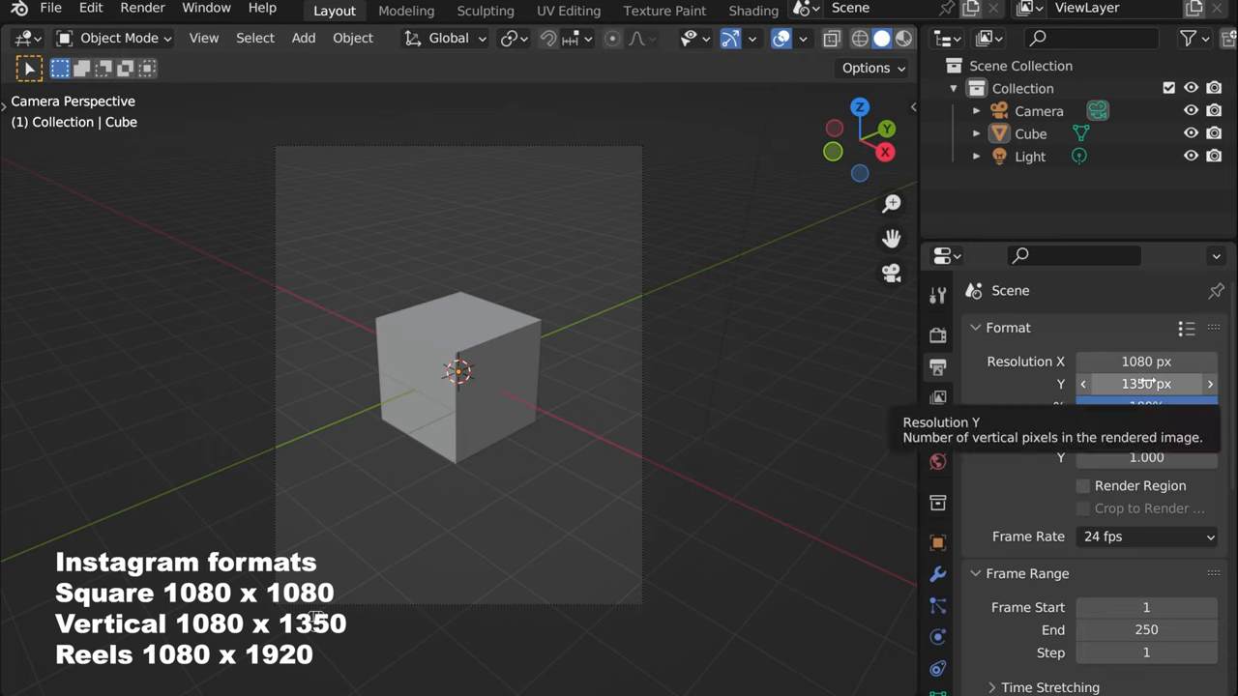
click(1146, 384)
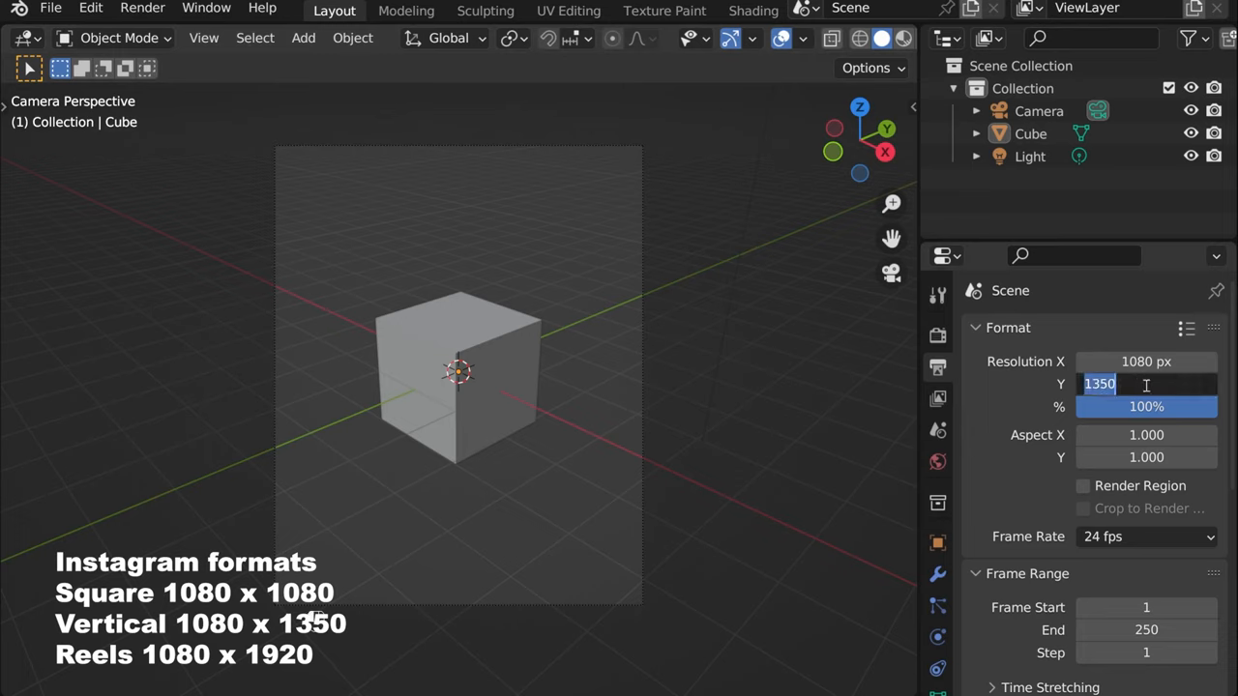
text(1920 px)
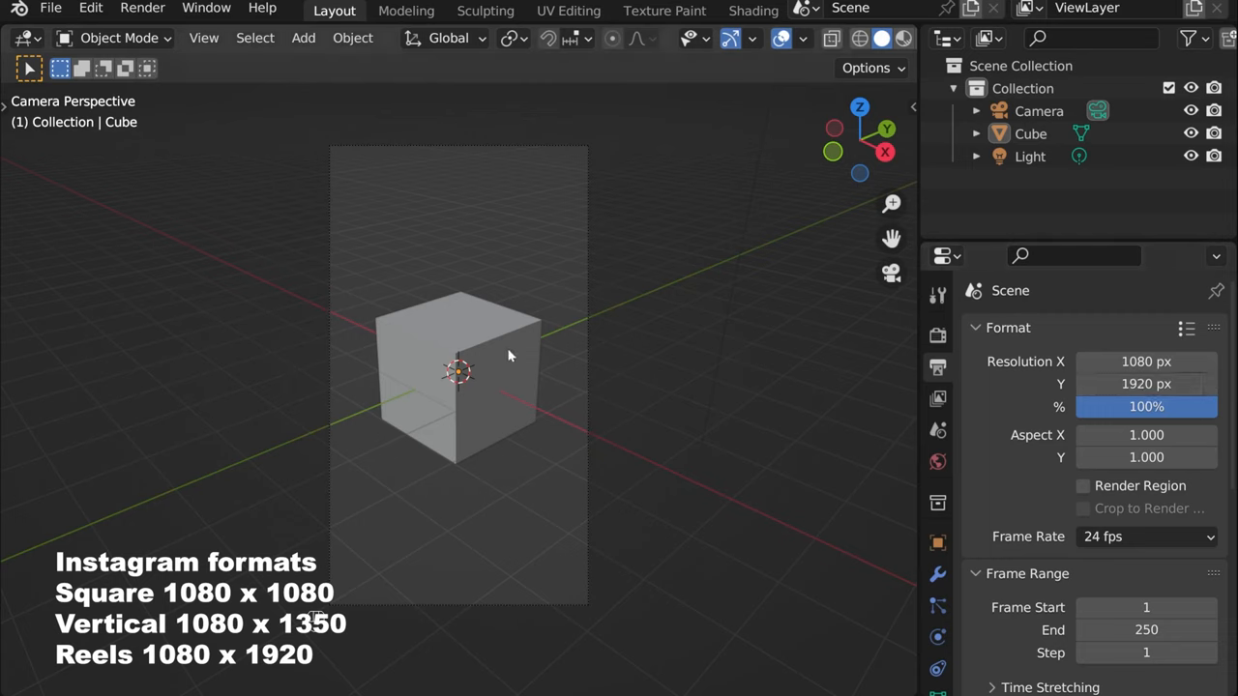
mouse_move(619, 548)
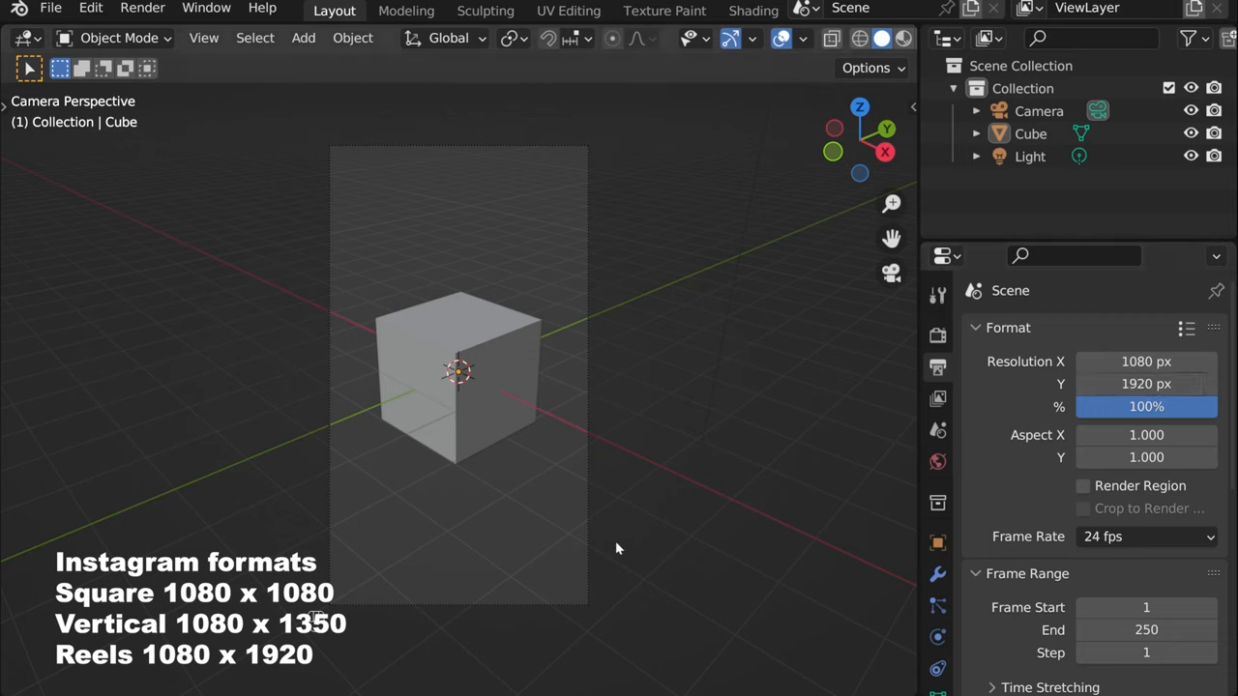
double_click(1146, 384)
text(1080)
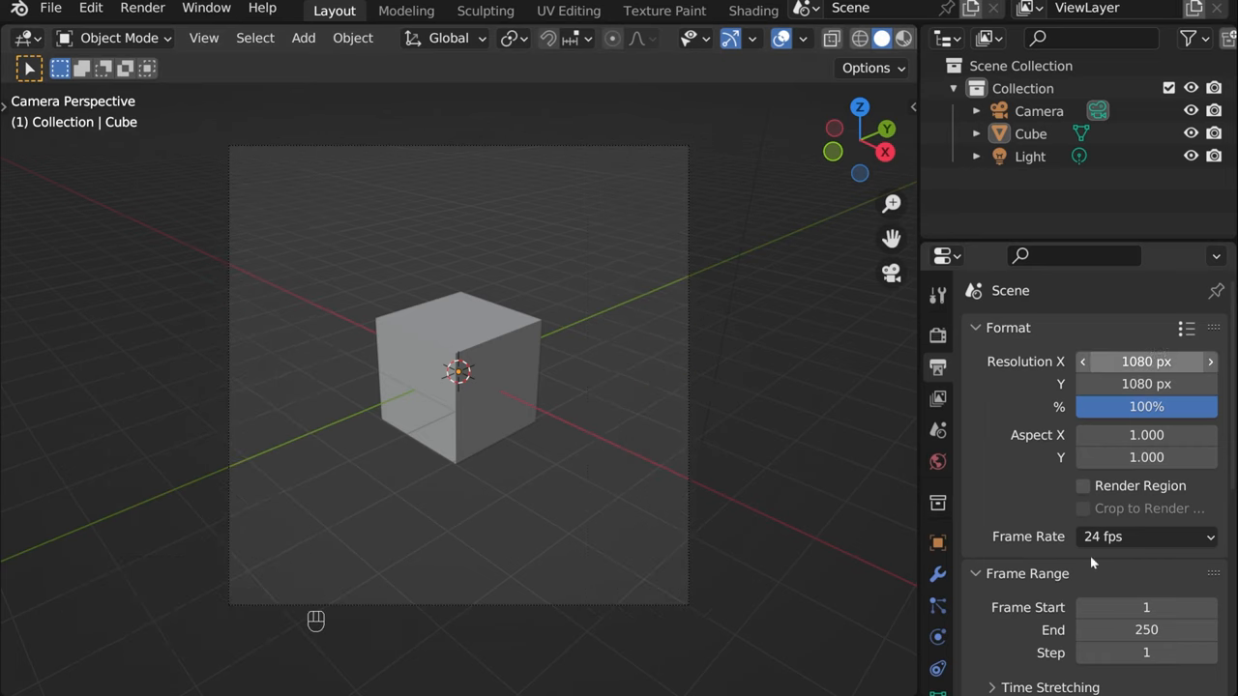
click(1146, 515)
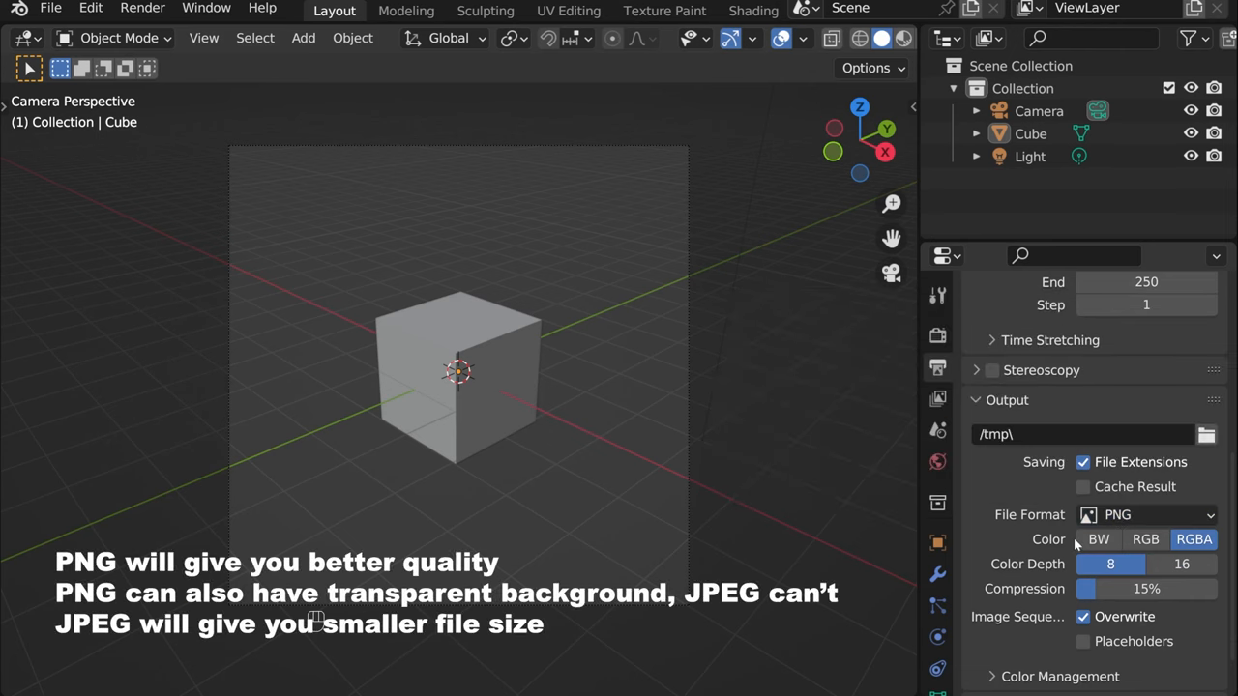
scroll(down, 3)
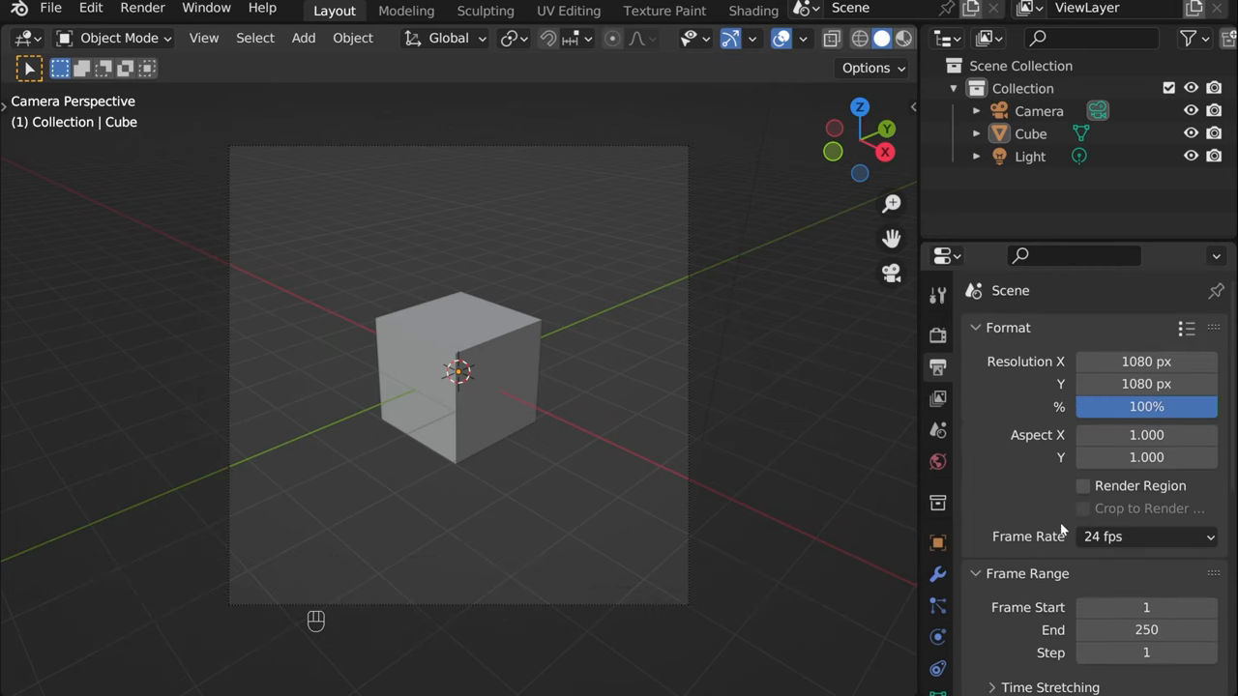
mouse_move(845, 405)
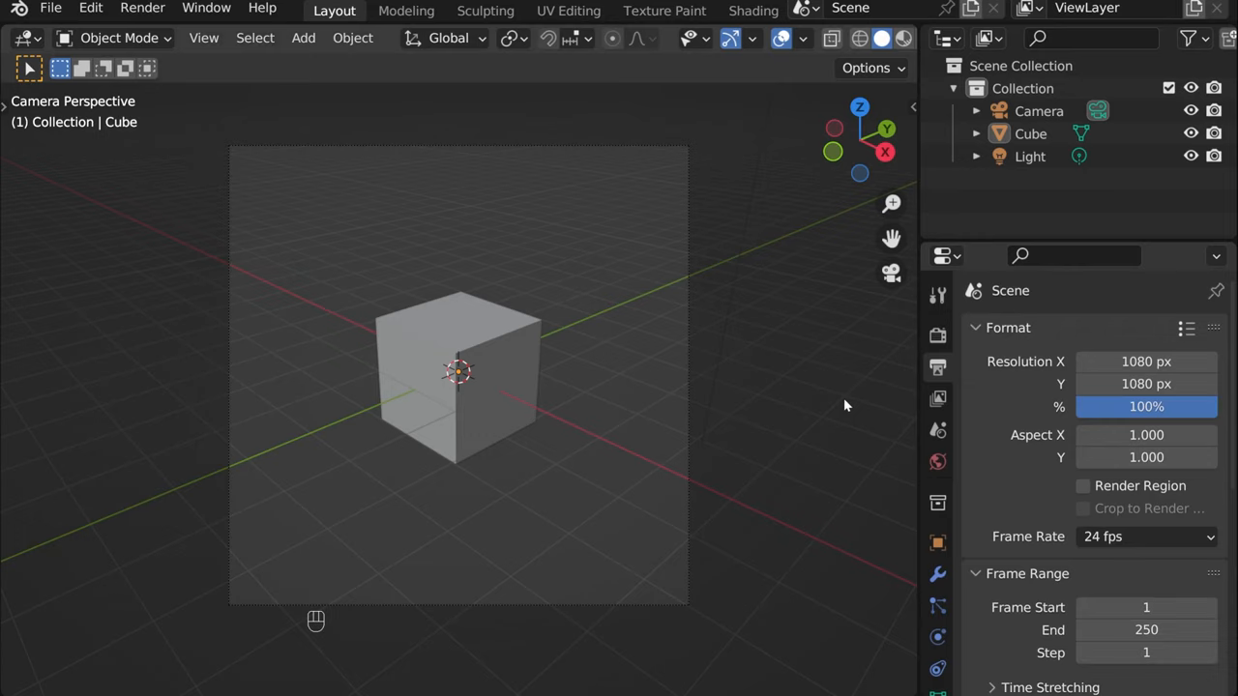
mouse_move(922, 449)
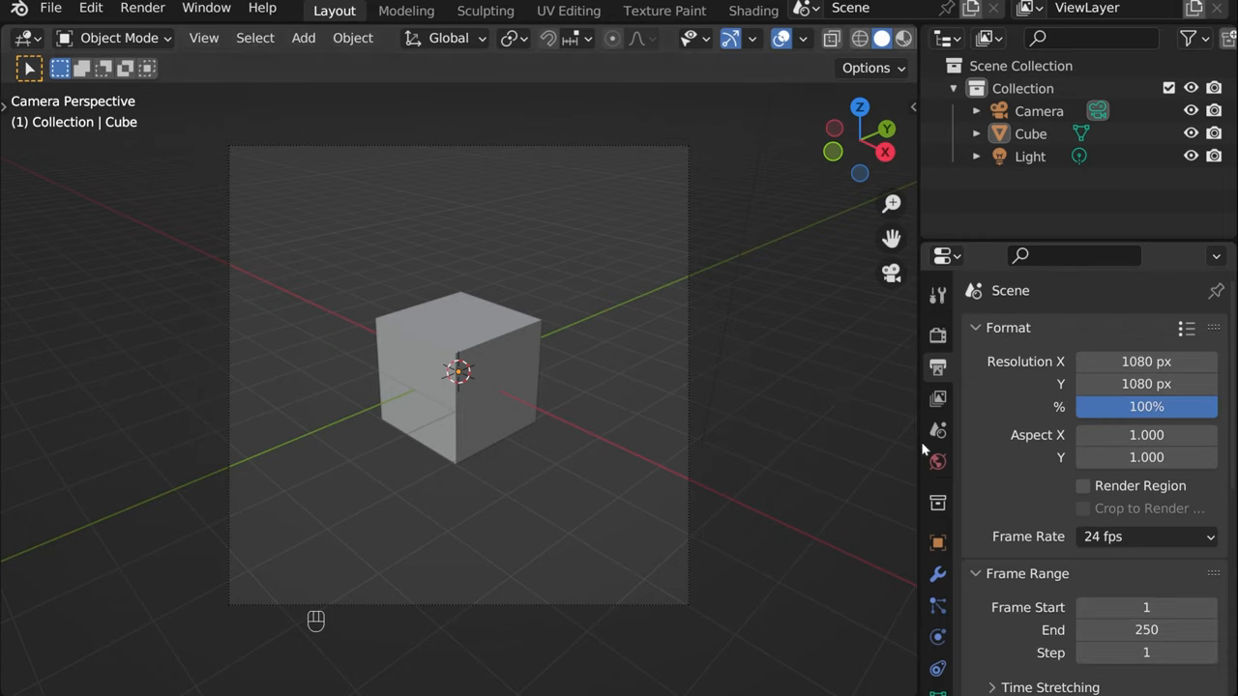
mouse_move(142, 7)
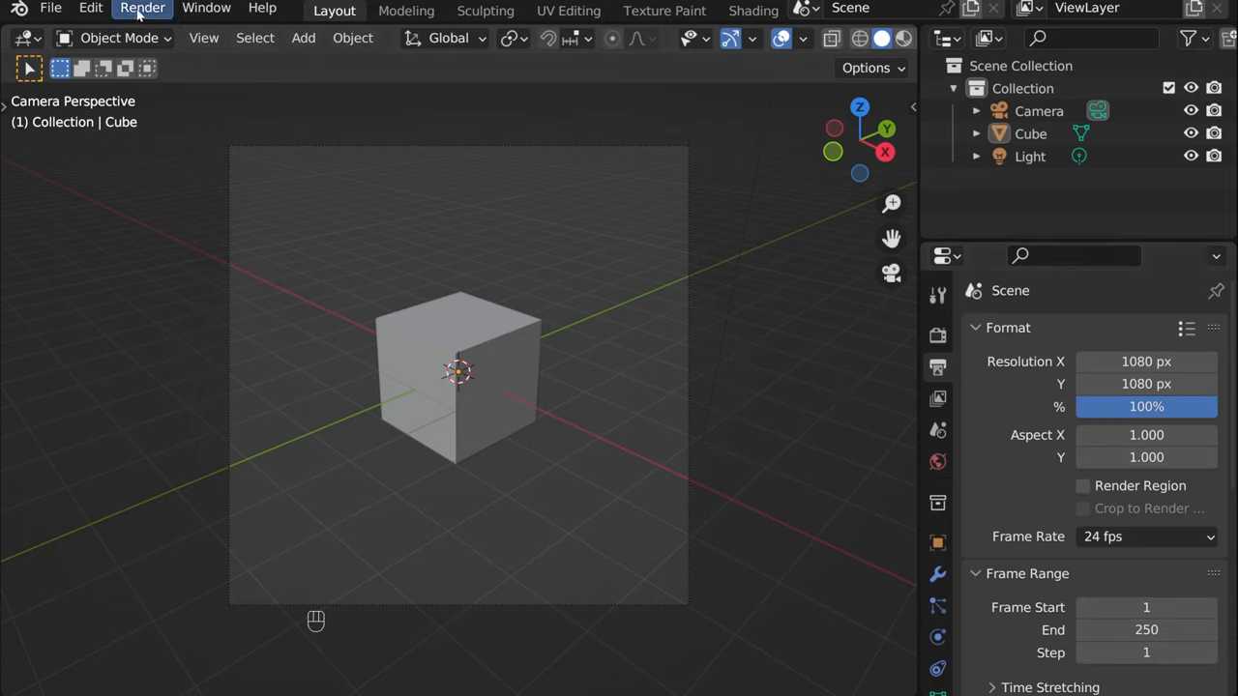
Step: Render an image of the cube from the Render menu
click(142, 8)
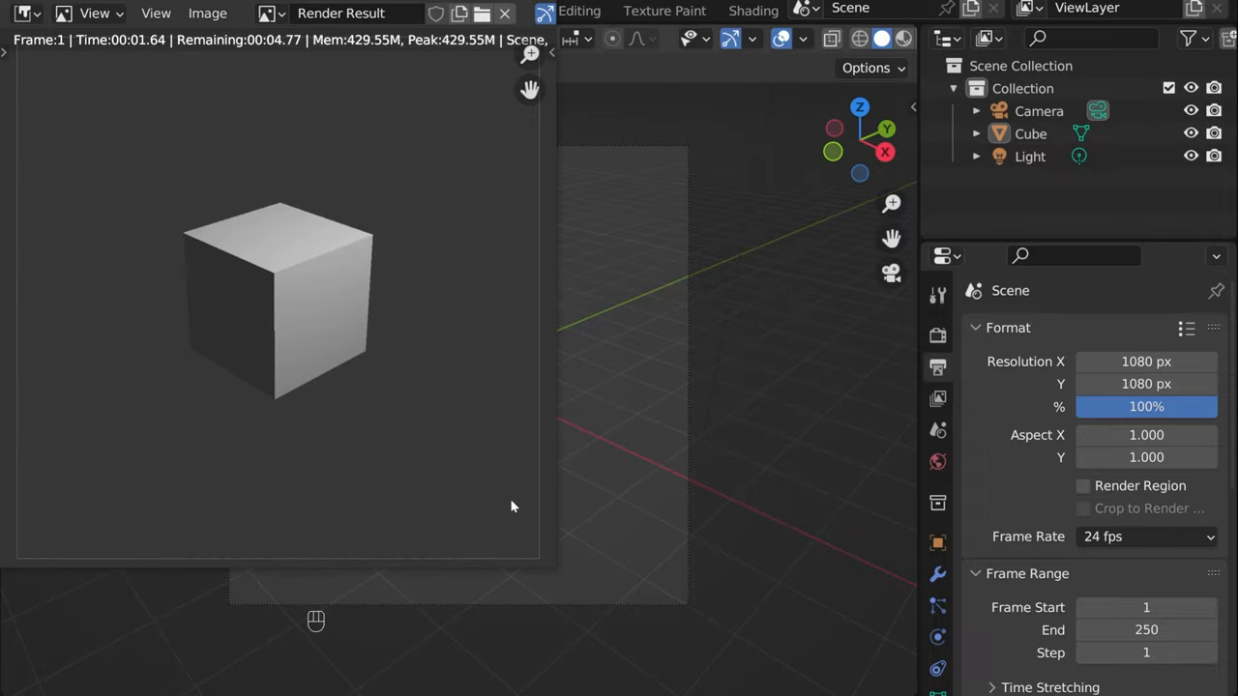
mouse_move(518, 360)
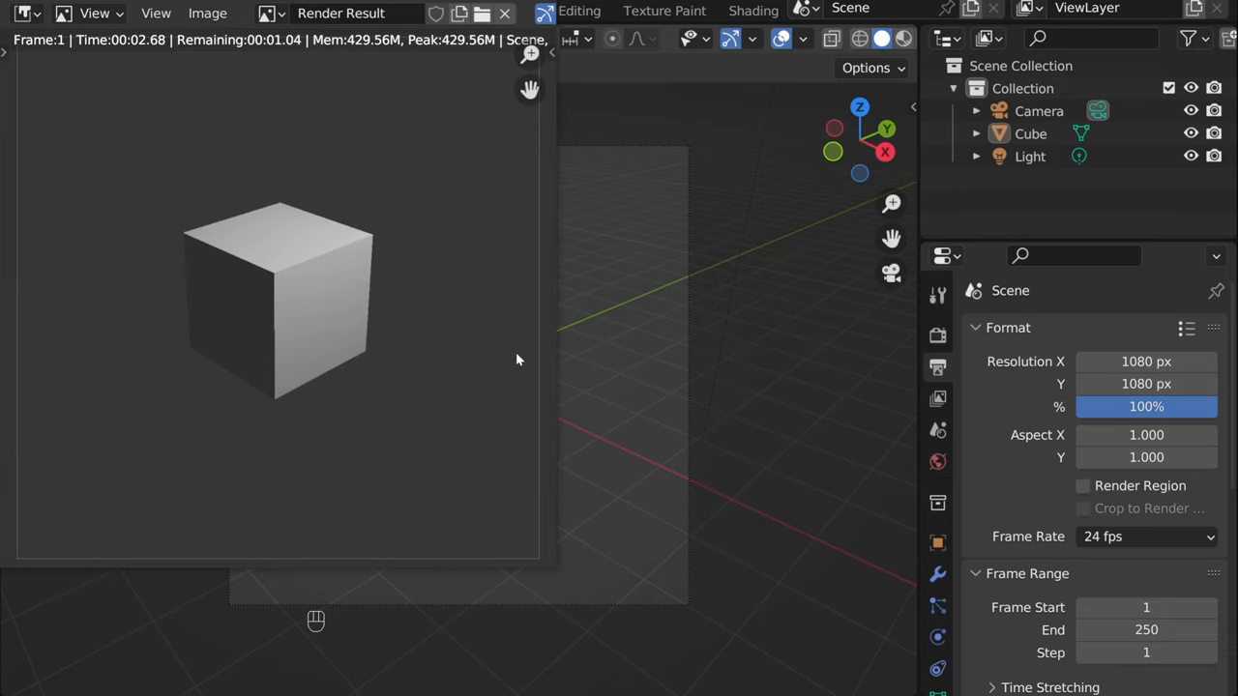
mouse_move(562, 136)
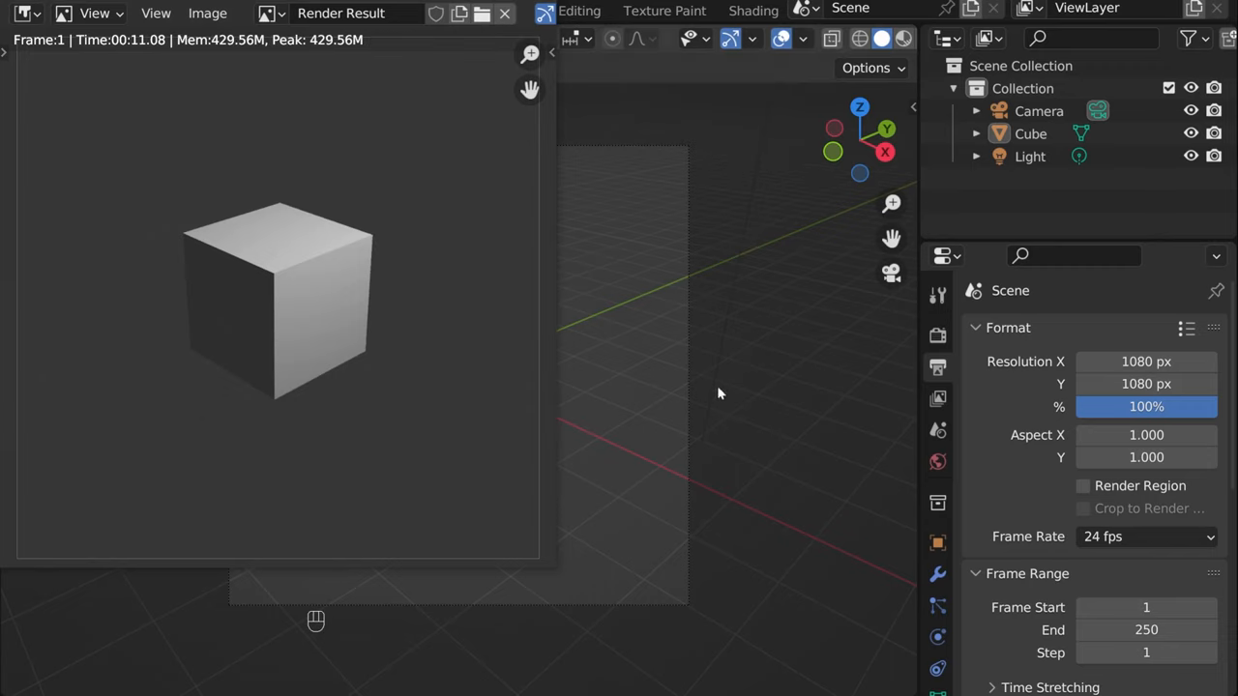
mouse_move(716, 417)
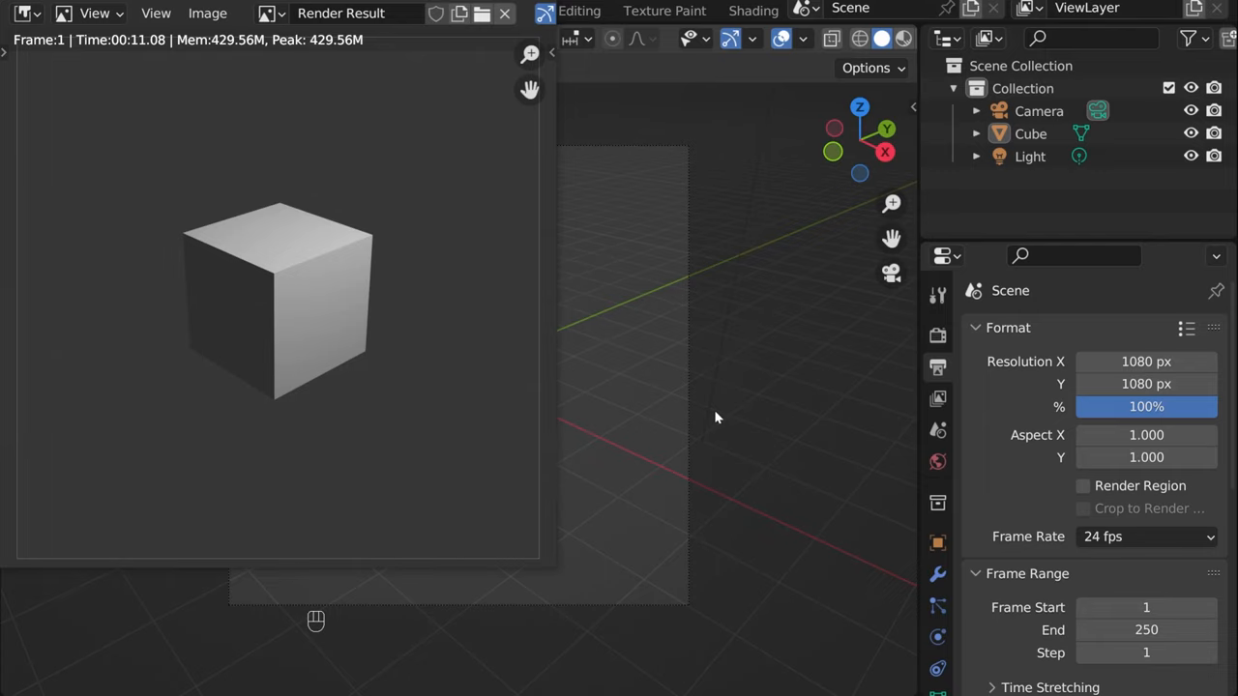
mouse_move(722, 422)
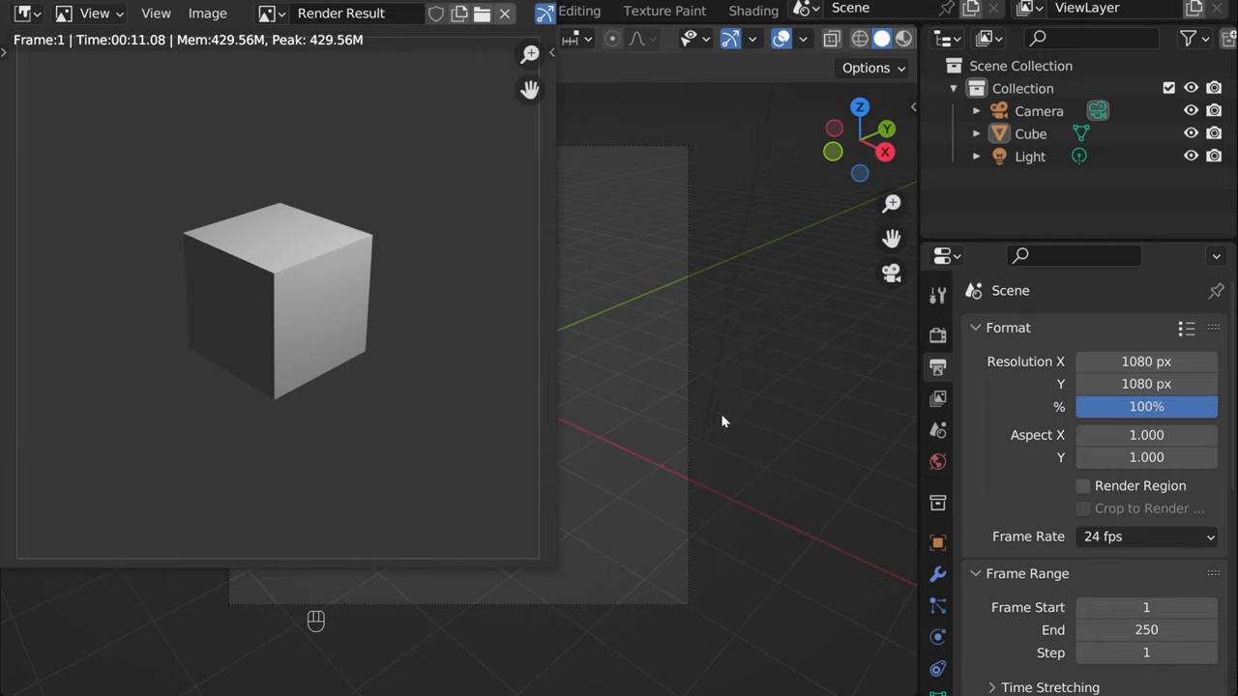
mouse_move(618, 119)
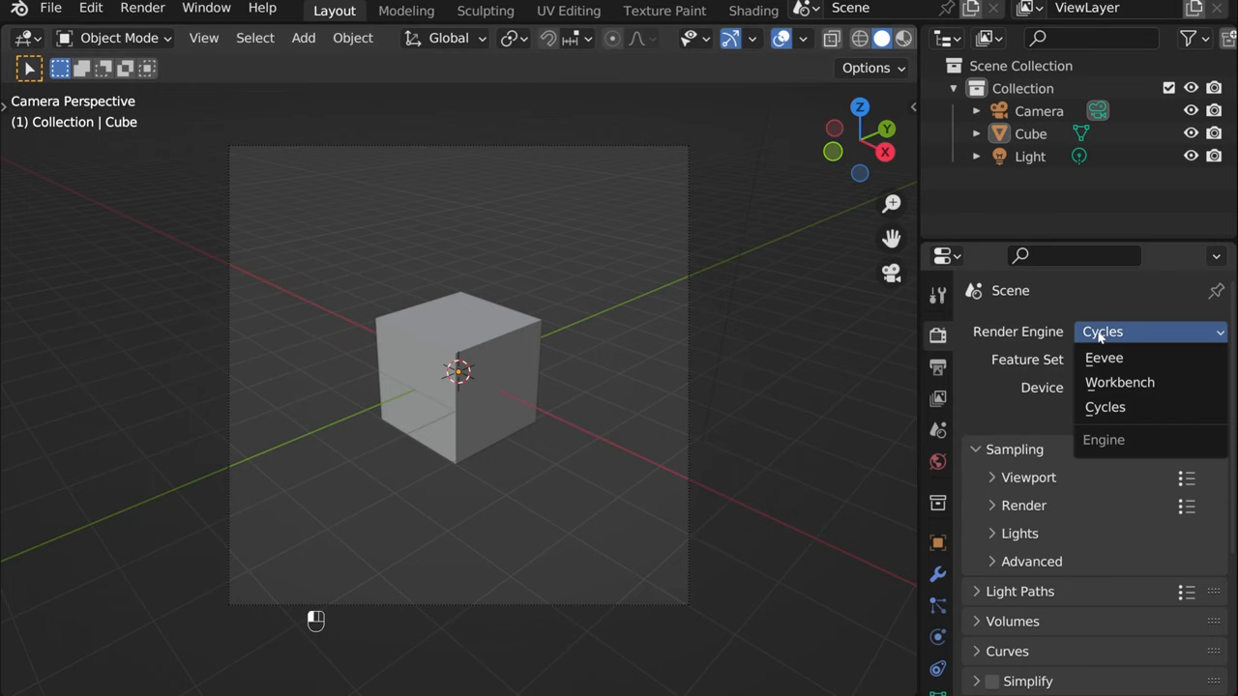
Step: Switch to Eevee, enable Ambient Occlusion and Screen Space Reflections, checking Performance and Film panels
click(1103, 358)
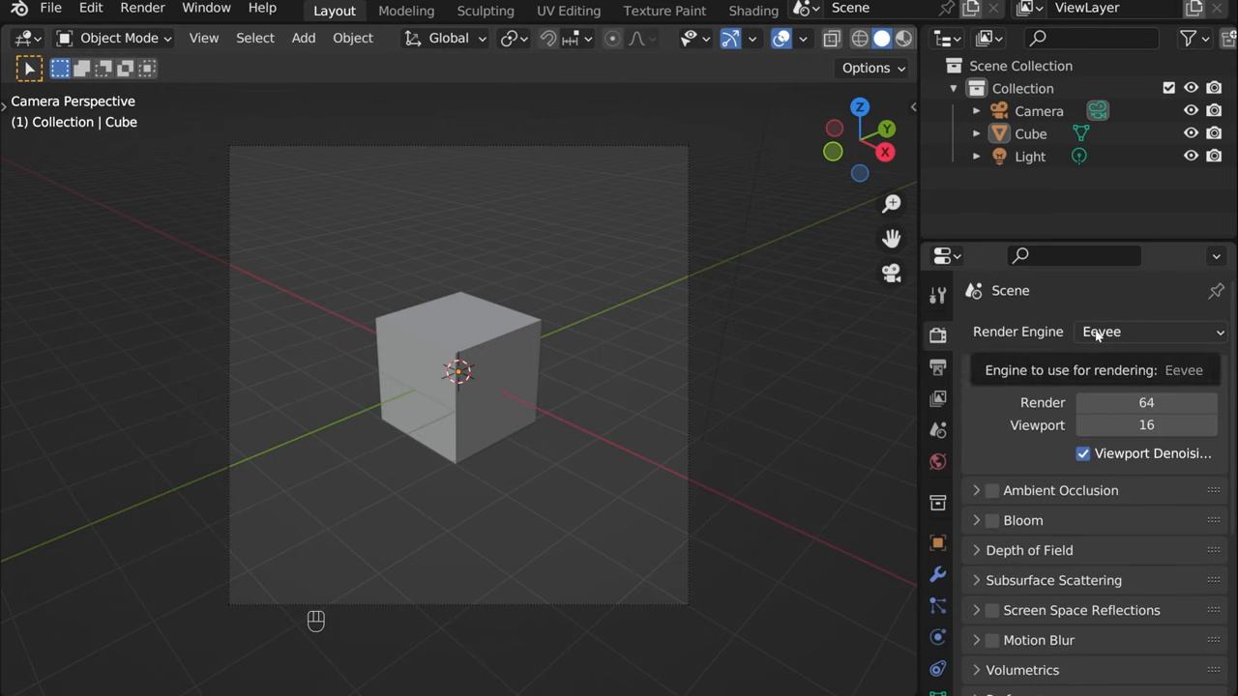
click(1013, 369)
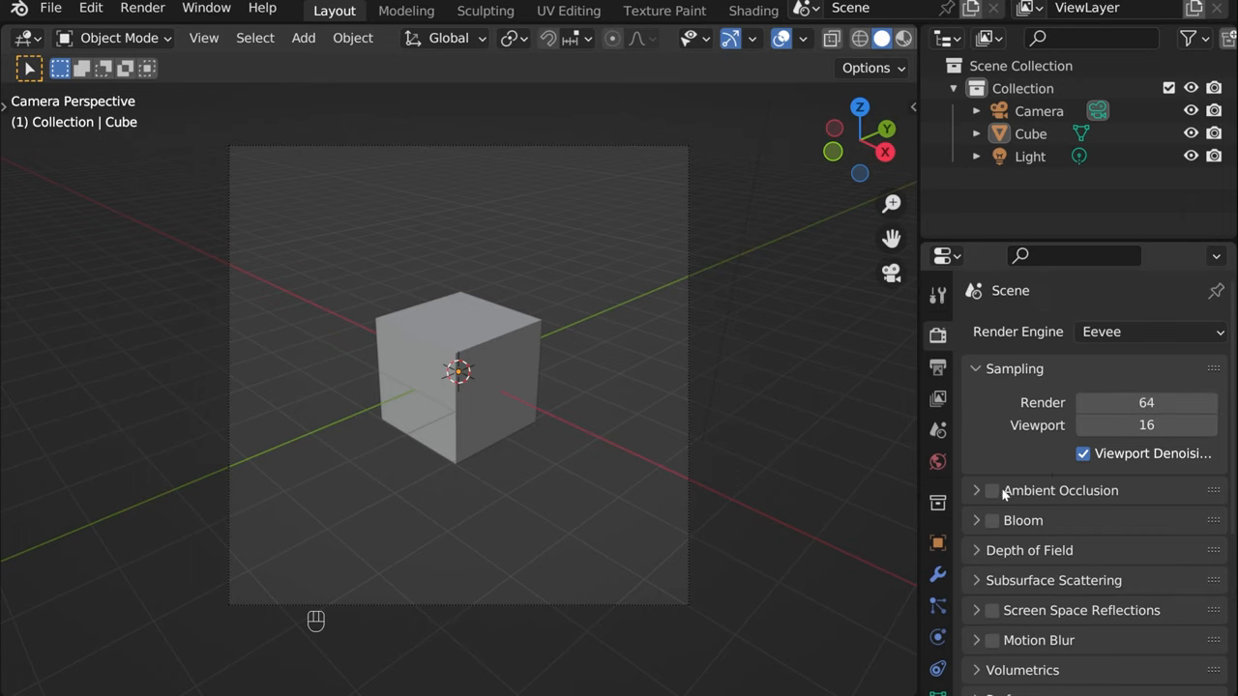
click(992, 490)
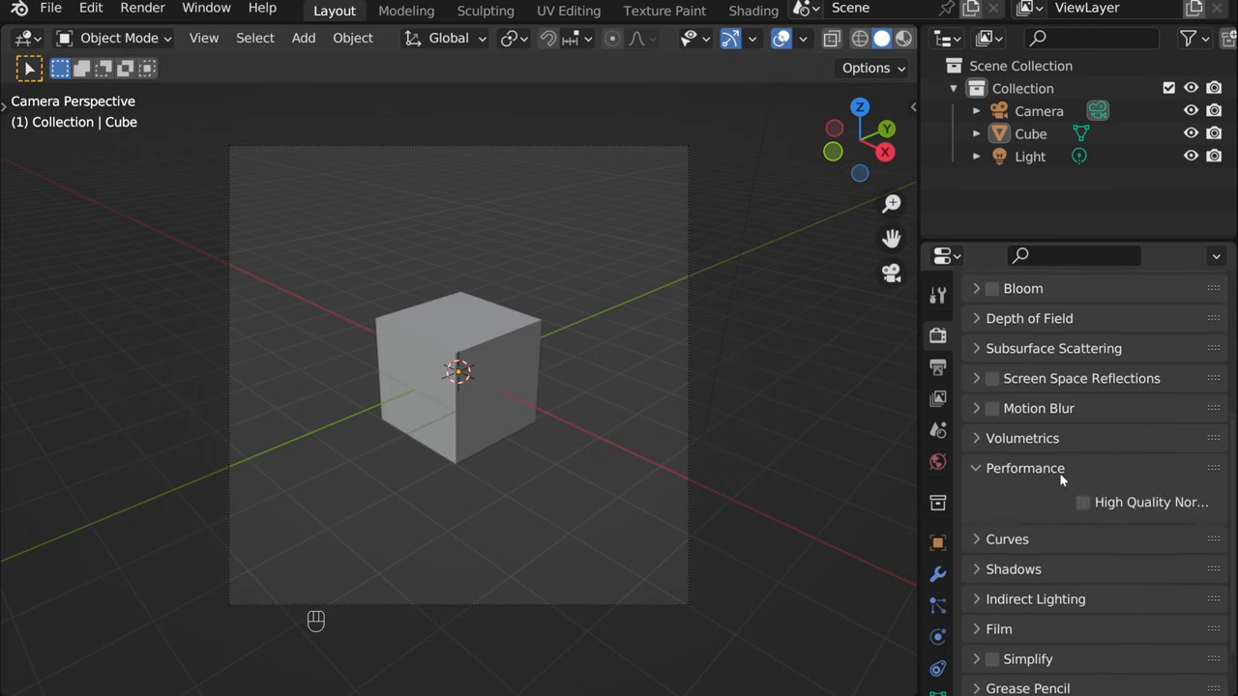
click(1024, 468)
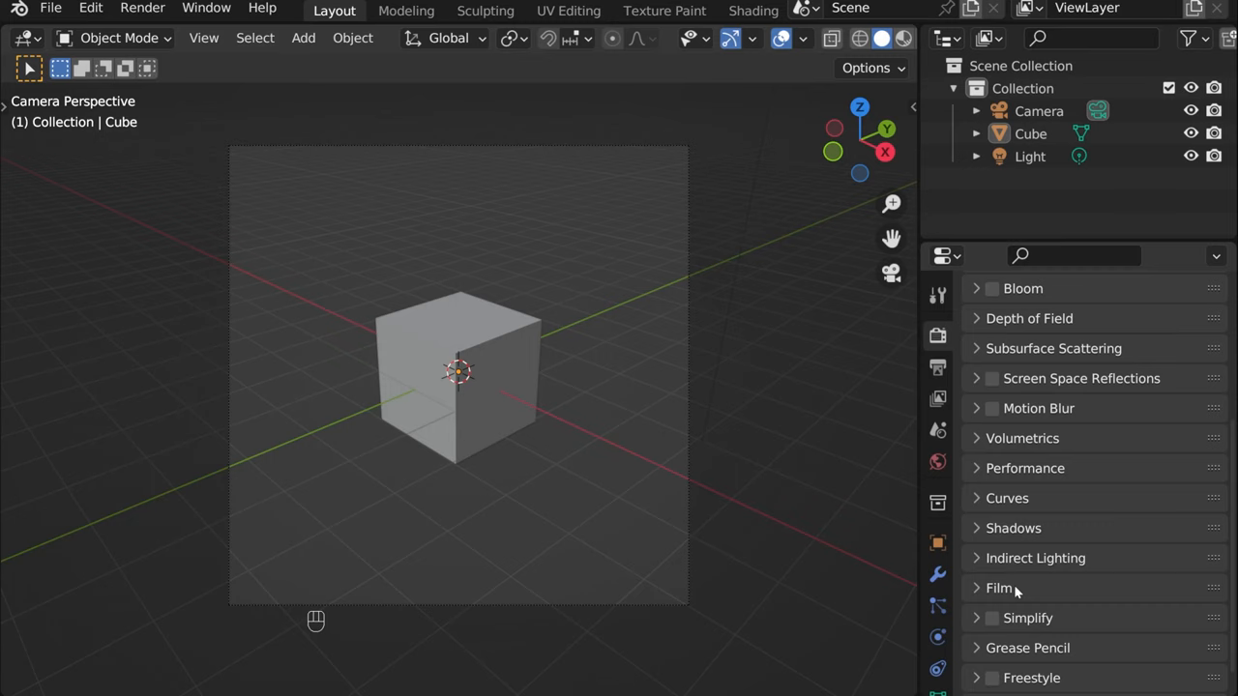
click(999, 588)
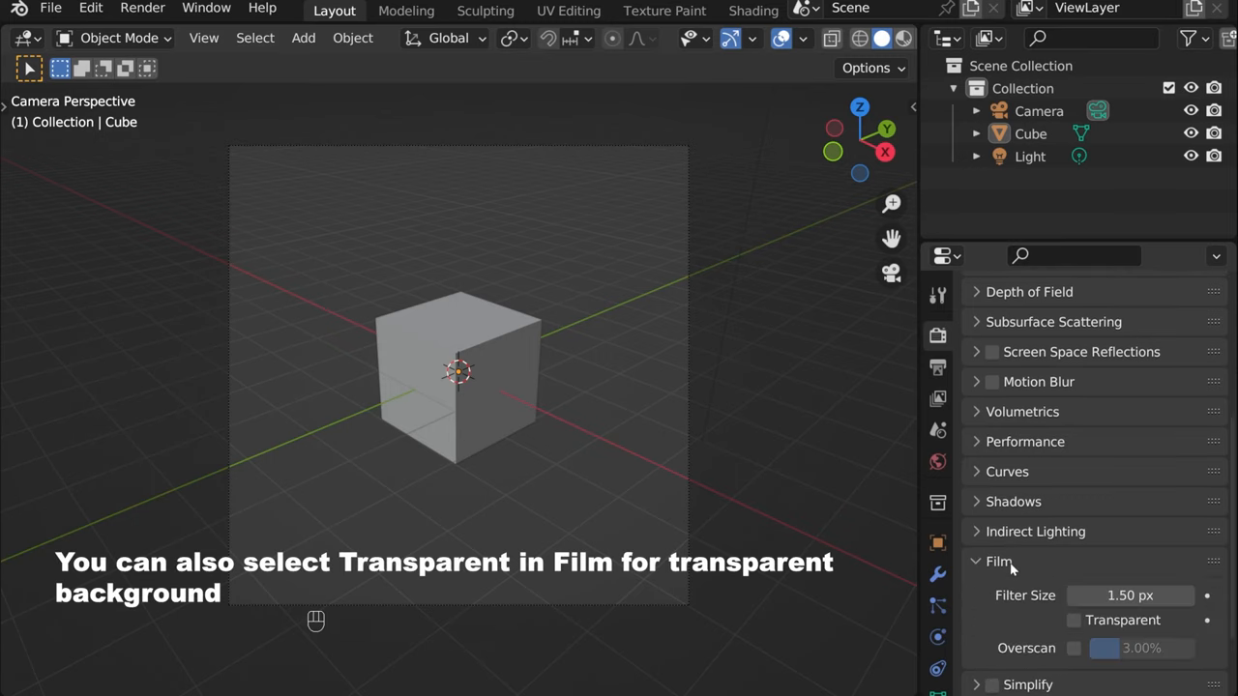
click(976, 560)
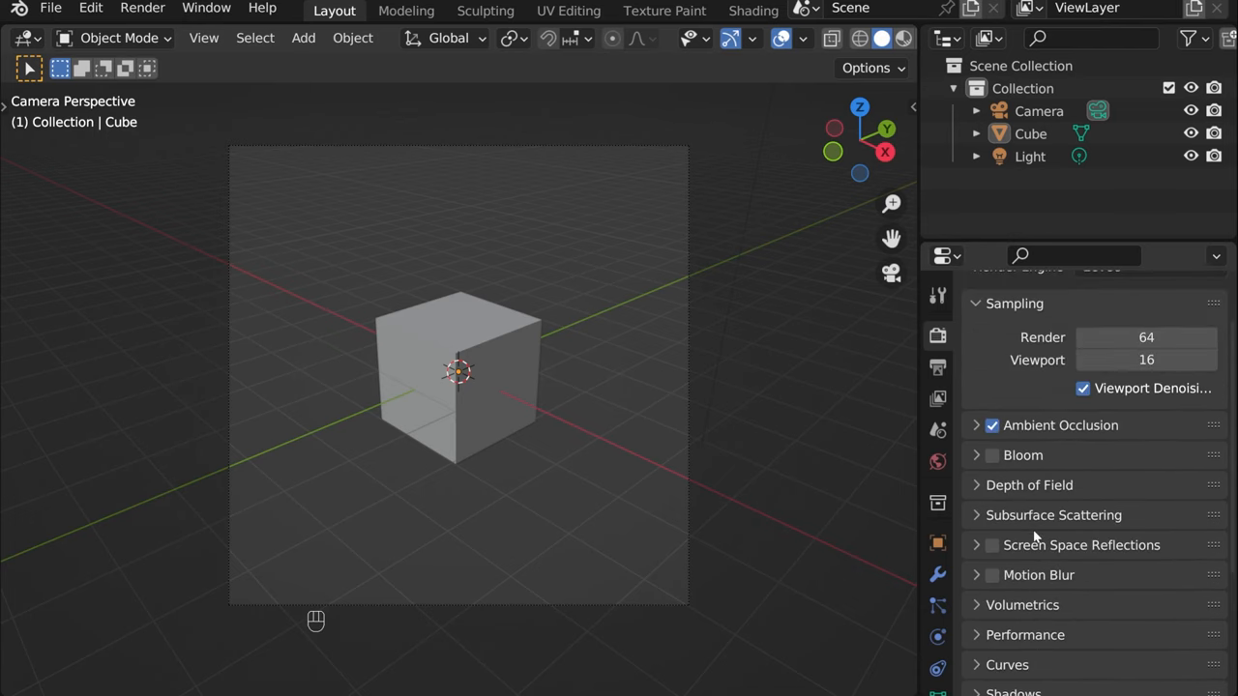
click(991, 544)
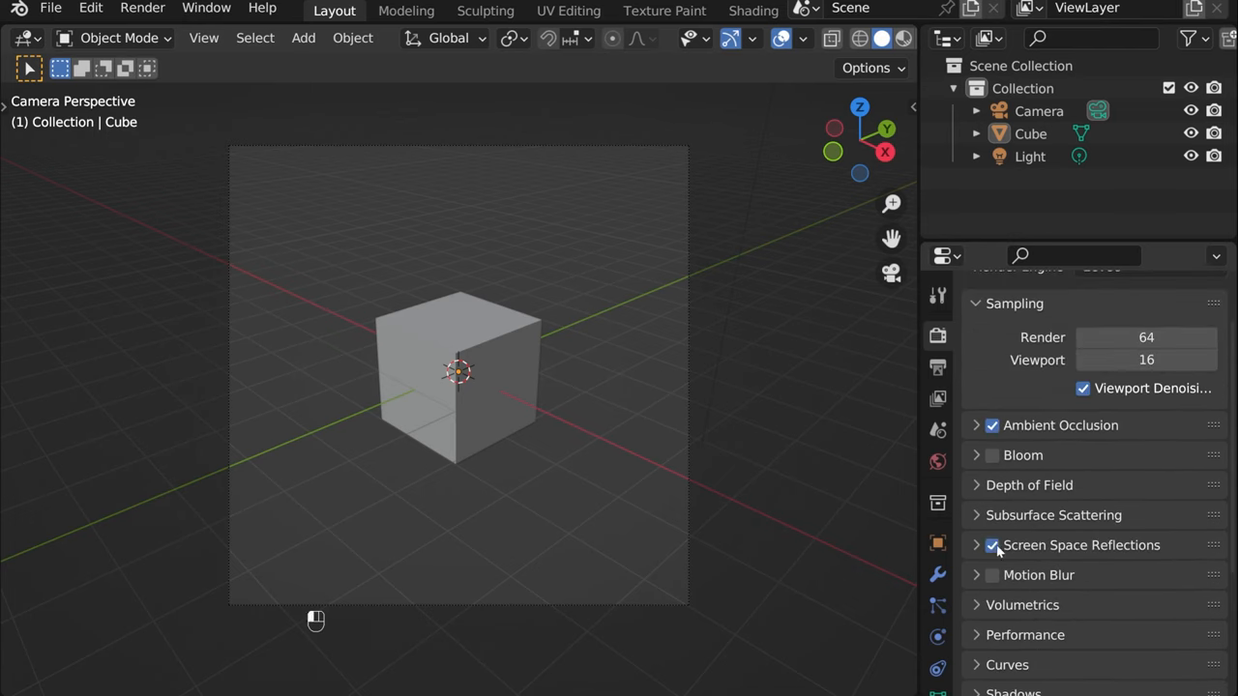